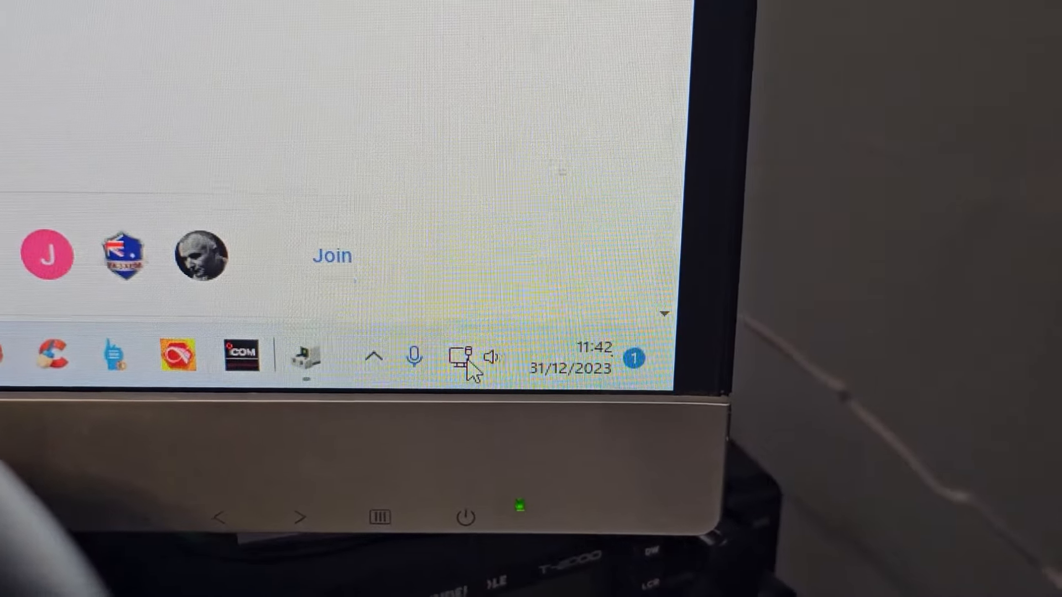
- View the enlarged photo of the dual-antenna USB WiFi Bluetooth adapter on its product page
left_click(490, 357)
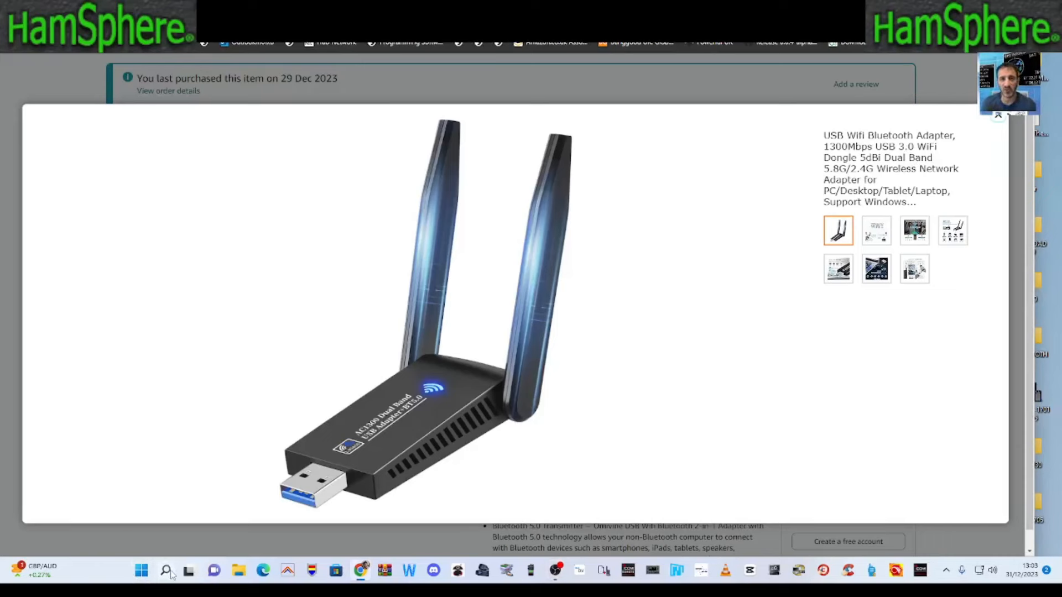
- Reach the Bluetooth & devices settings page via a Start search for 'bli'
left_click(166, 571)
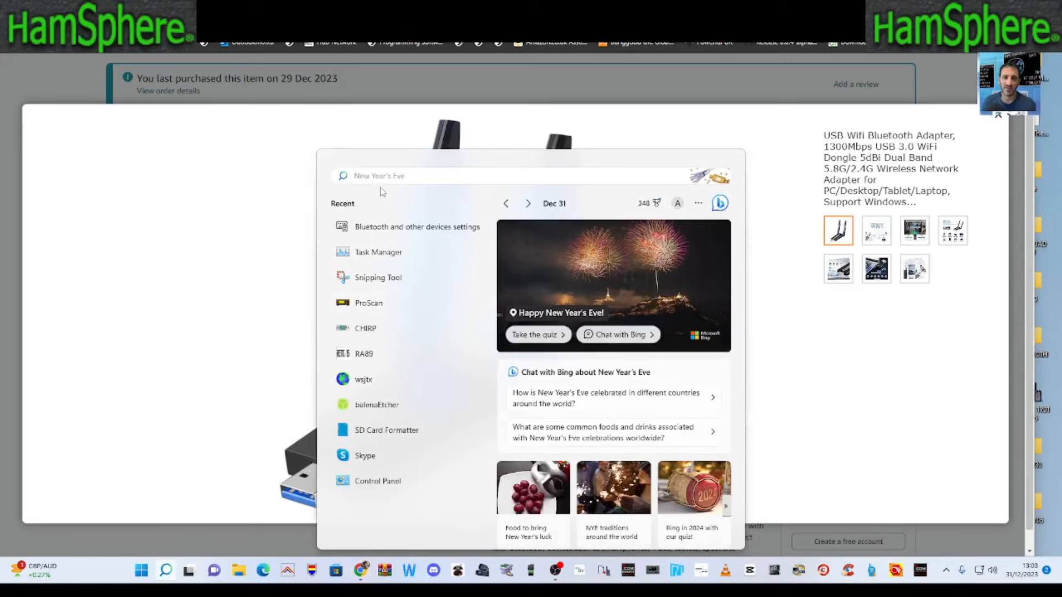
type("bli")
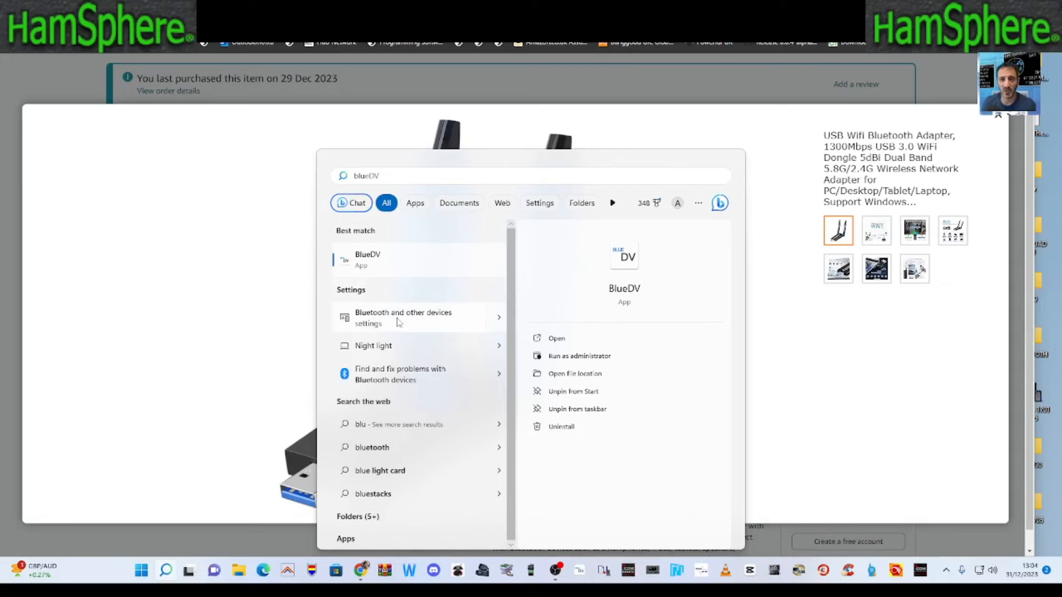
left_click(402, 317)
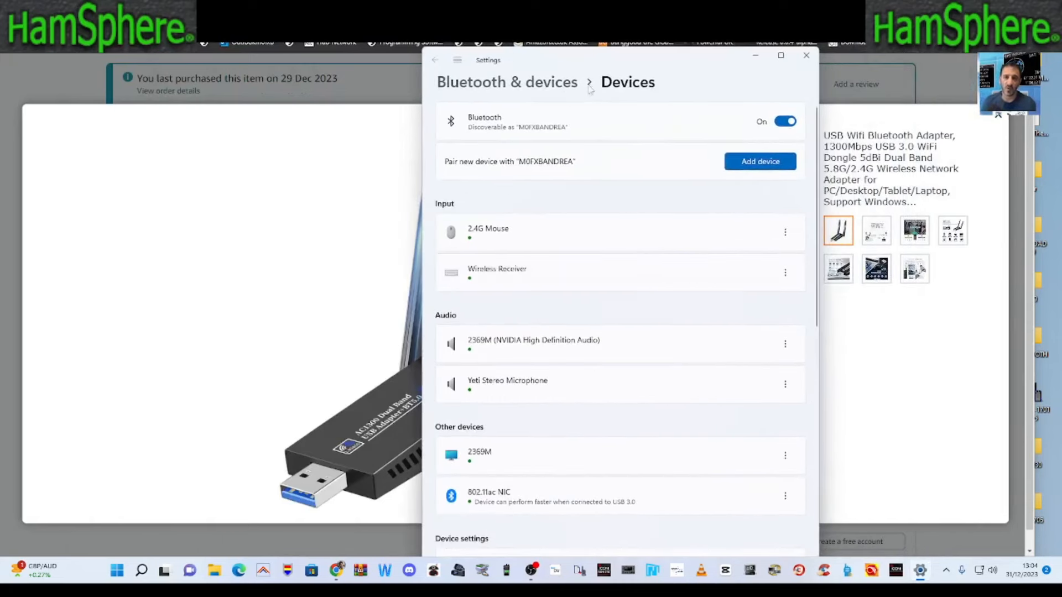
- Switch the Bluetooth radio off and back on
left_click(784, 122)
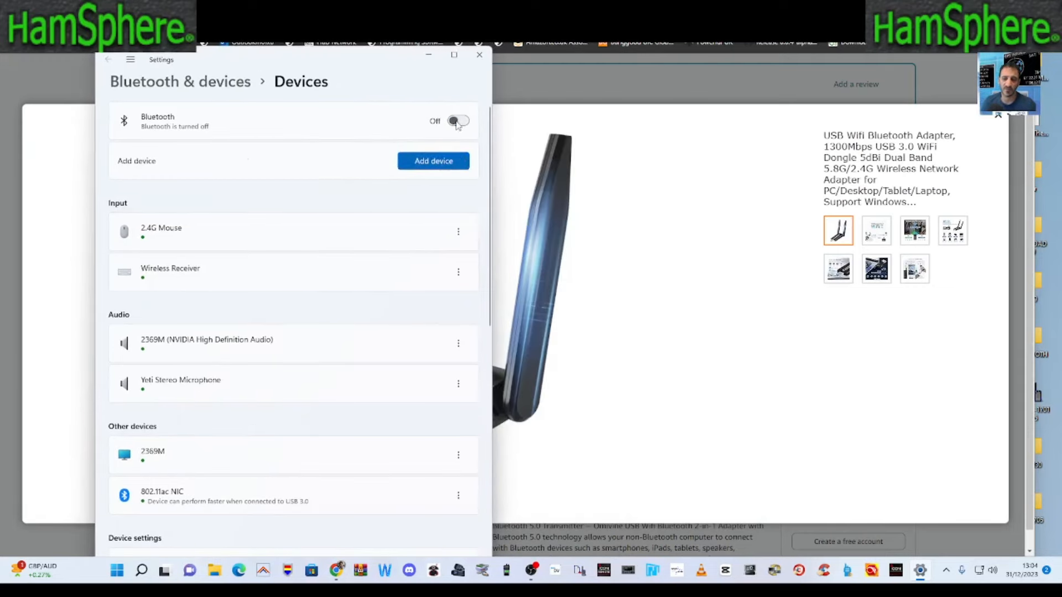
left_click(453, 121)
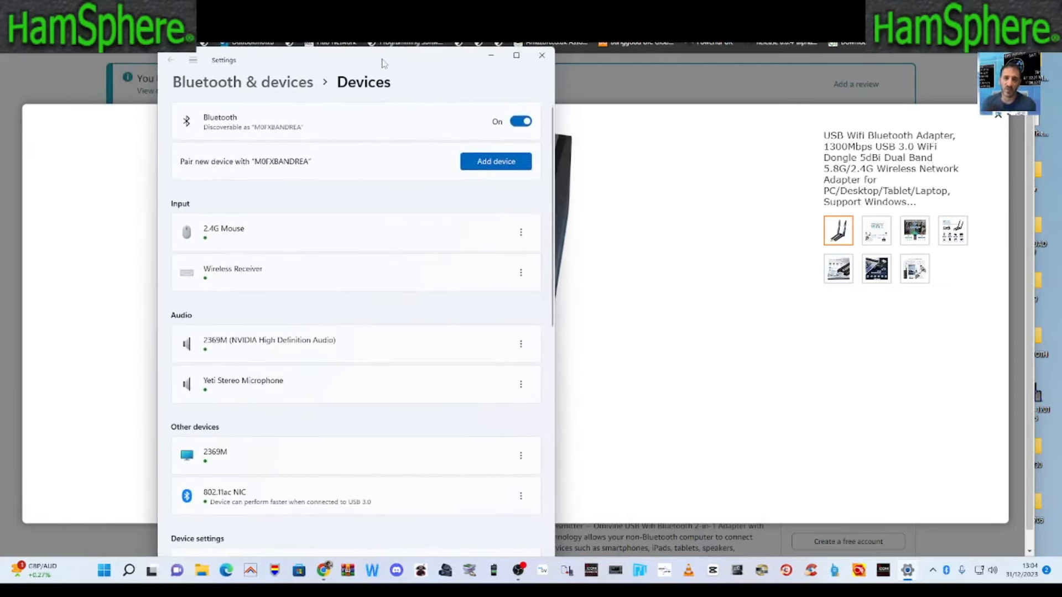
mouse_move(255, 172)
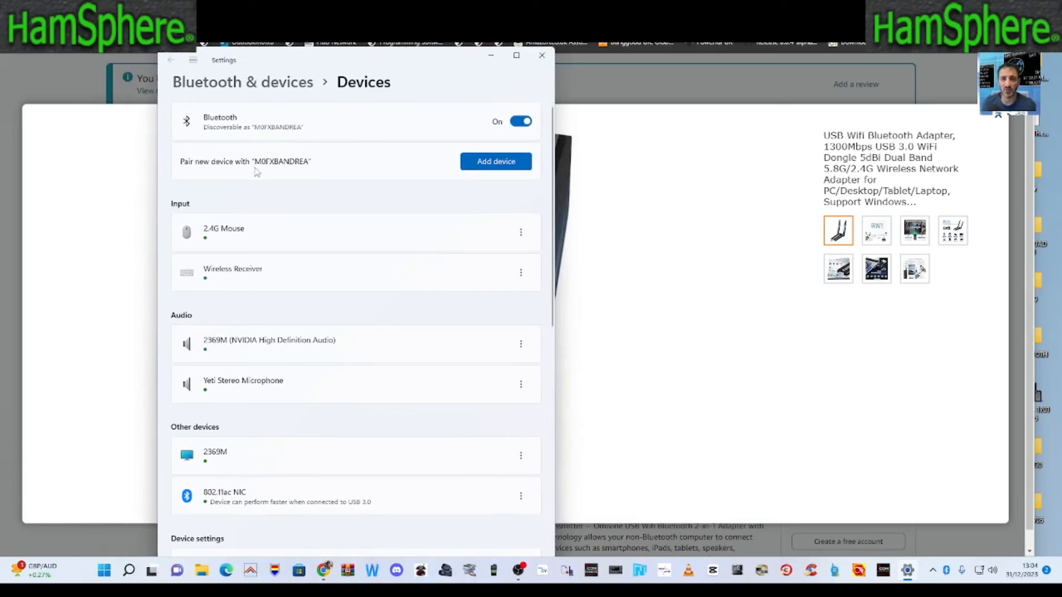
mouse_move(280, 177)
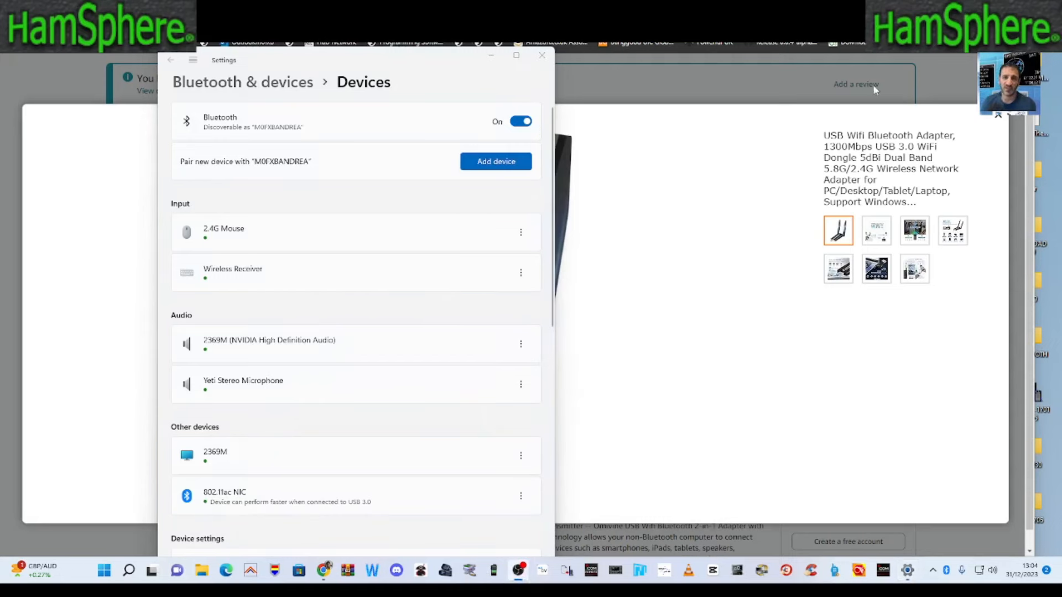
mouse_move(483, 192)
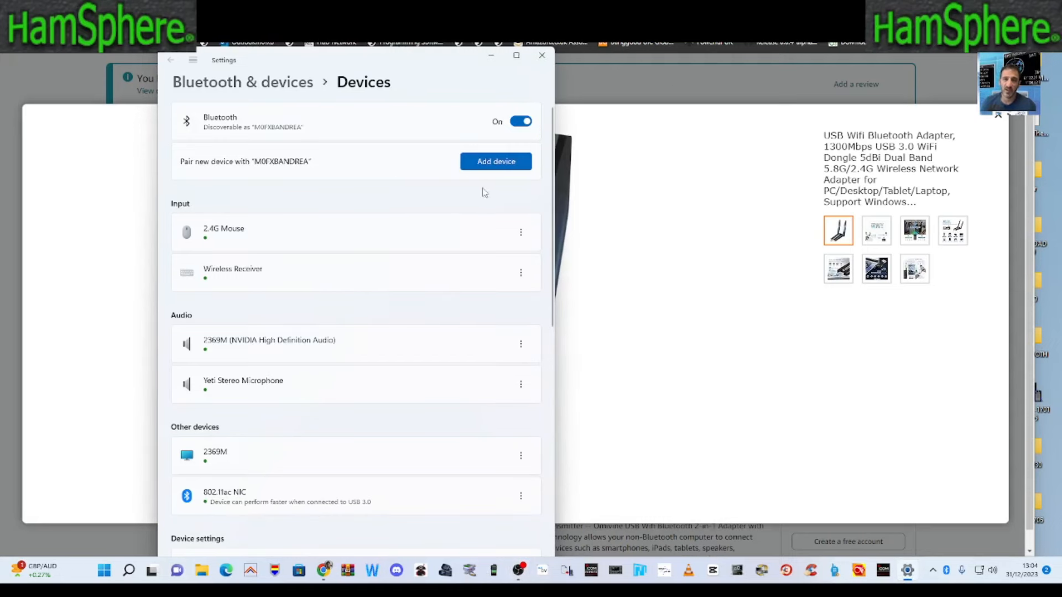
- Begin adding a new Bluetooth device so nearby devices are listed
left_click(496, 162)
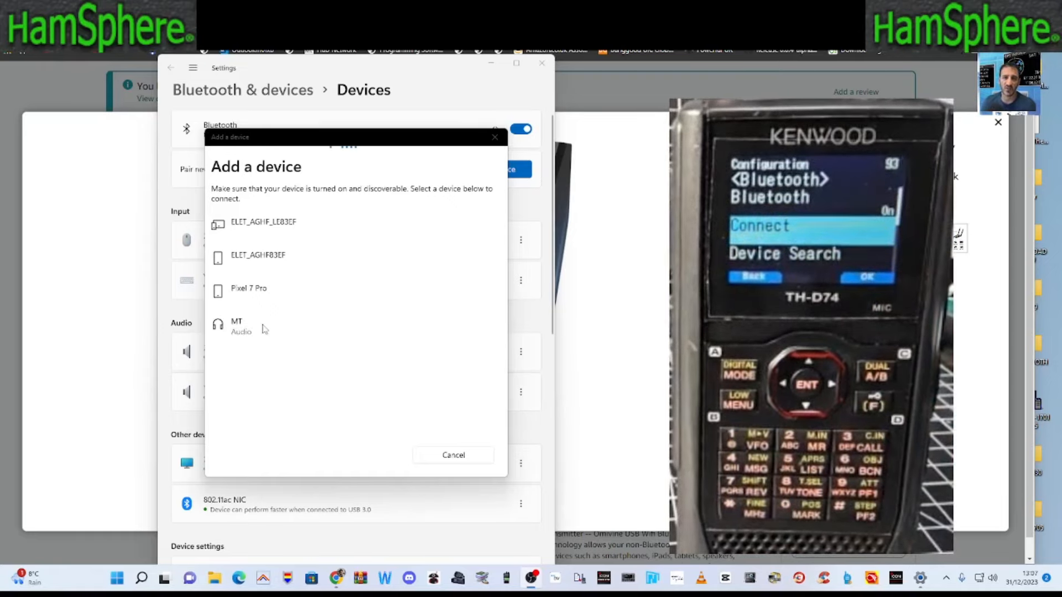
- Pair the MT headset from the Add a device list
left_click(236, 325)
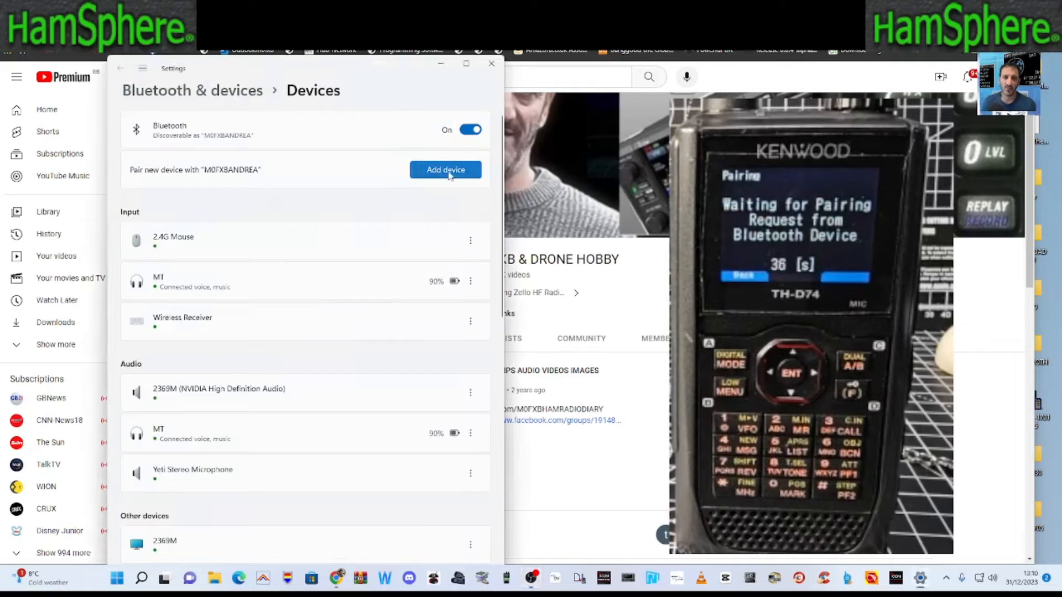
- Run another Bluetooth device scan looking for the radio
left_click(445, 170)
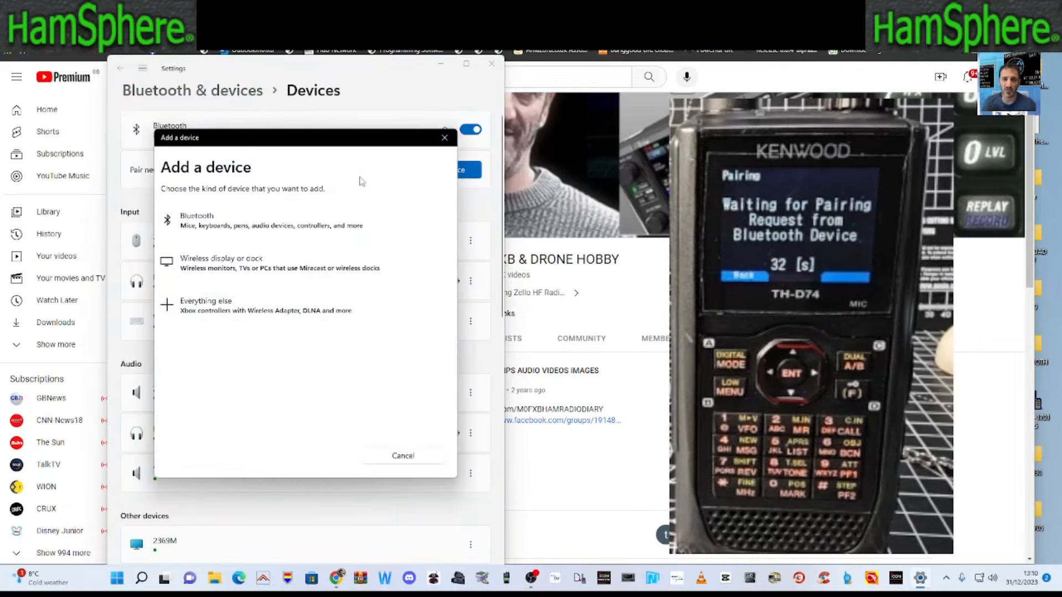
left_click(197, 220)
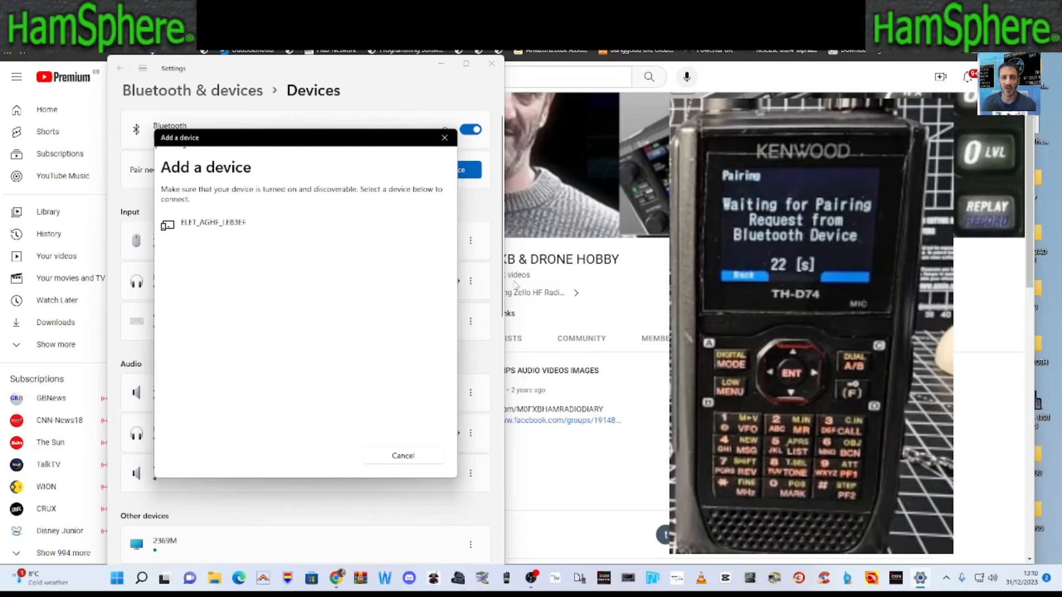
mouse_move(388, 275)
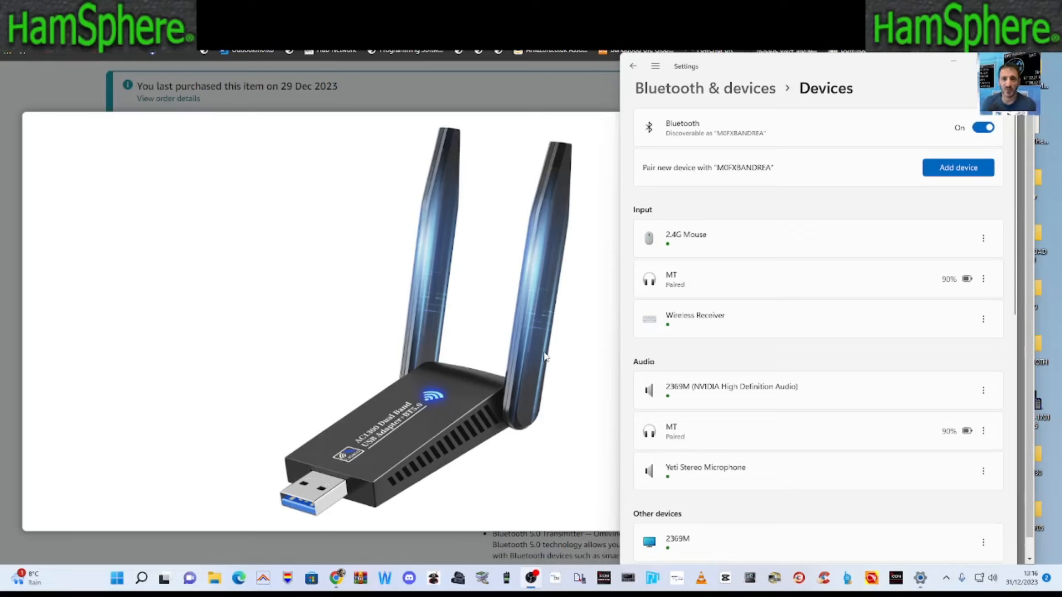
mouse_move(466, 256)
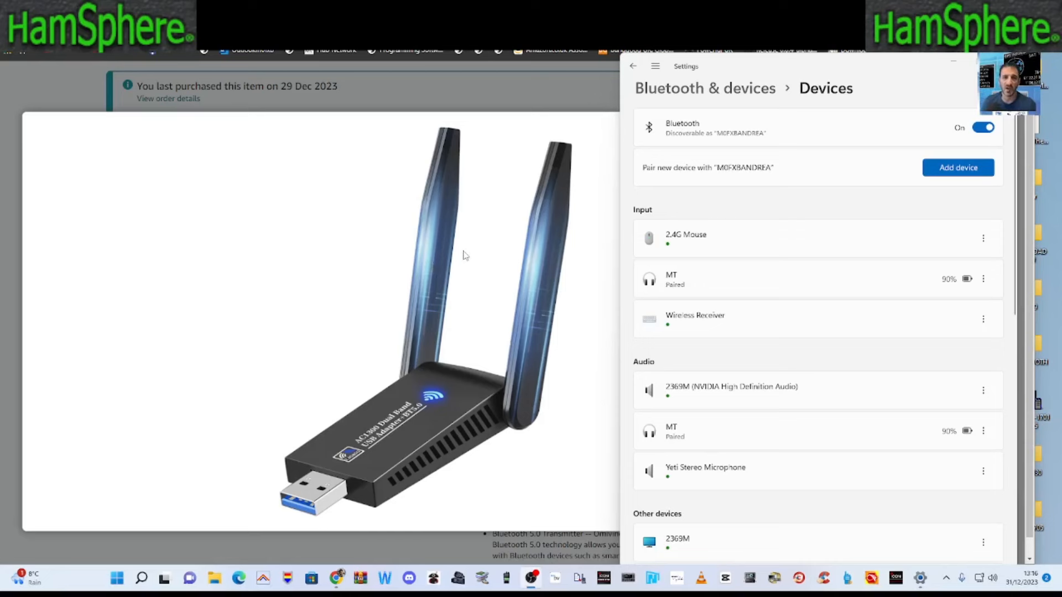
mouse_move(478, 255)
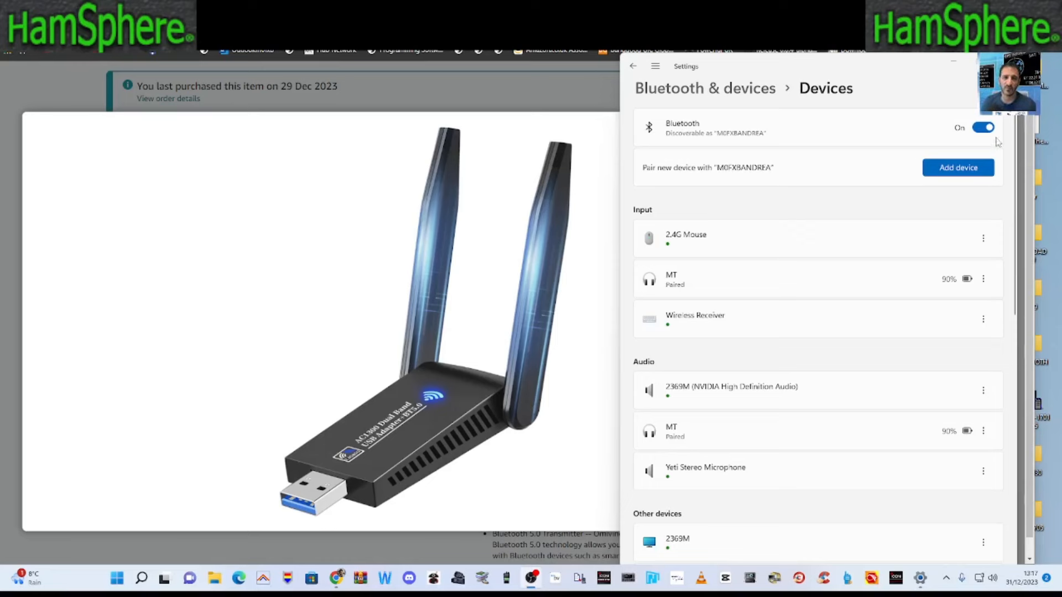
mouse_move(542, 448)
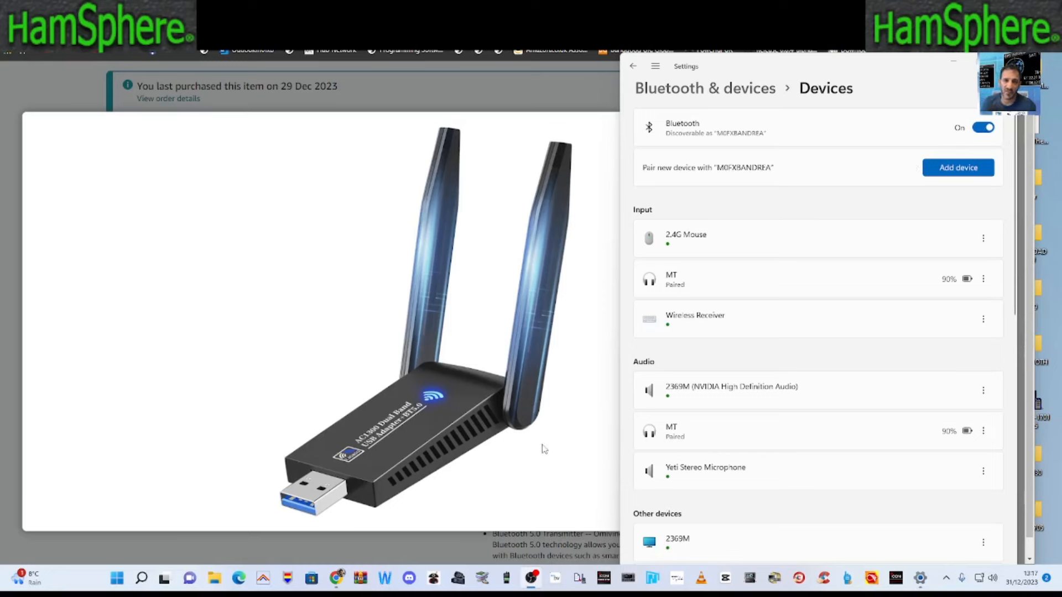
- Select the TH-D74 radio in Add a device to start pairing with a PIN
left_click(958, 167)
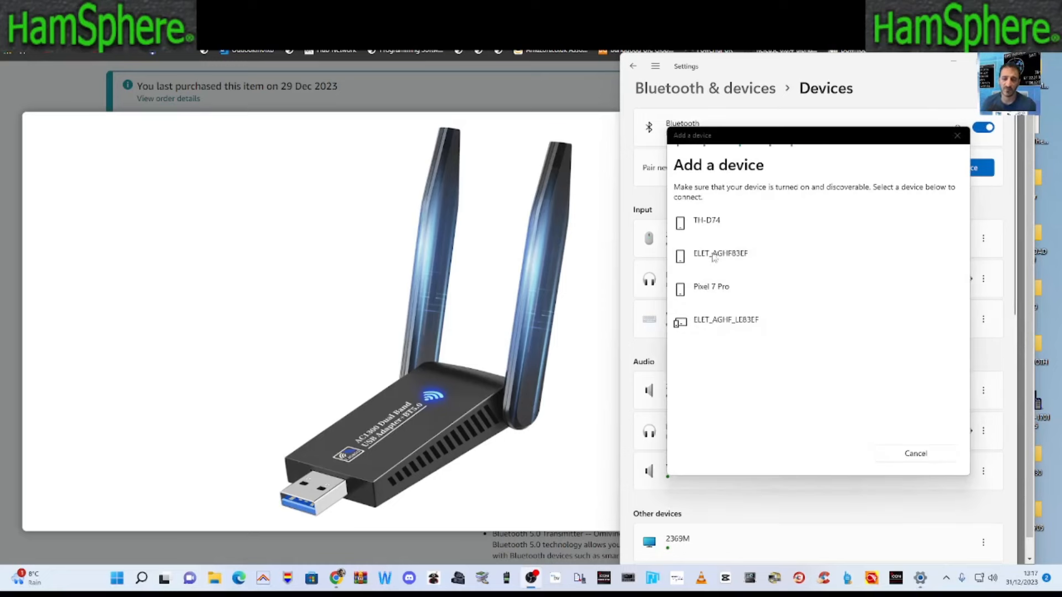
left_click(707, 221)
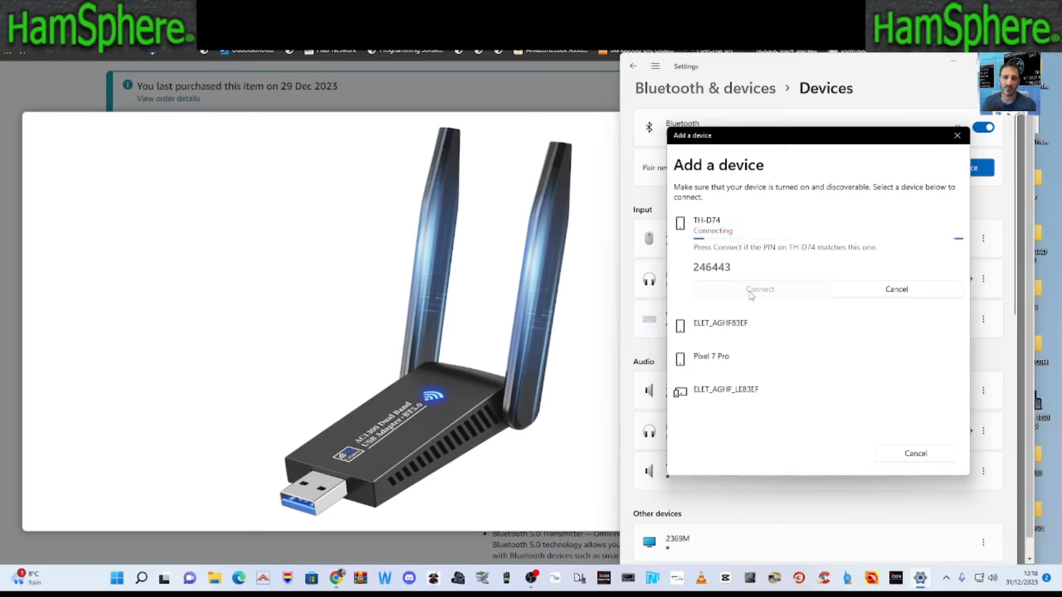
mouse_move(575, 414)
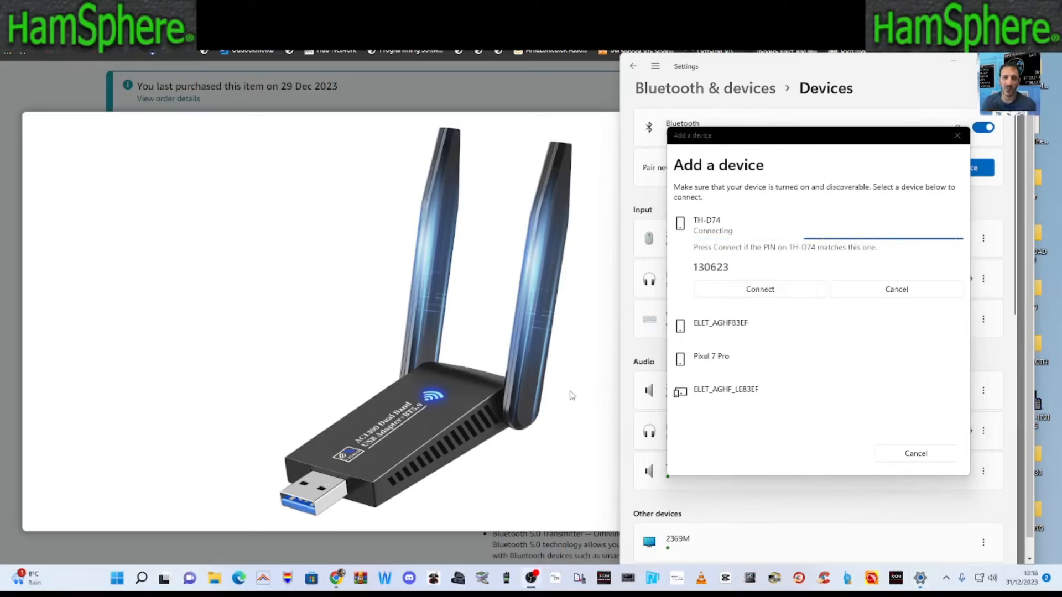
mouse_move(297, 439)
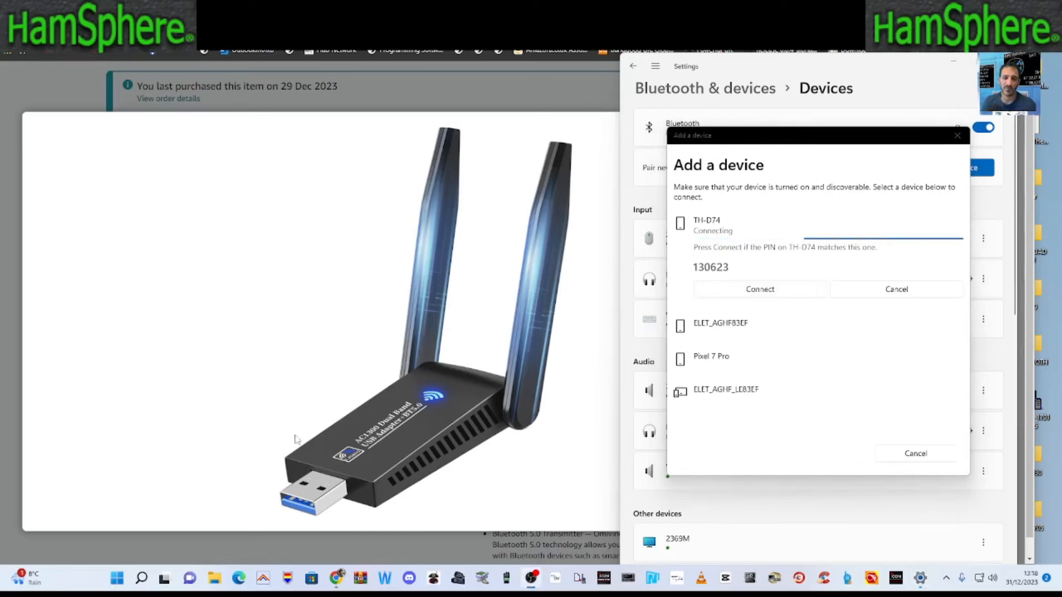
mouse_move(396, 332)
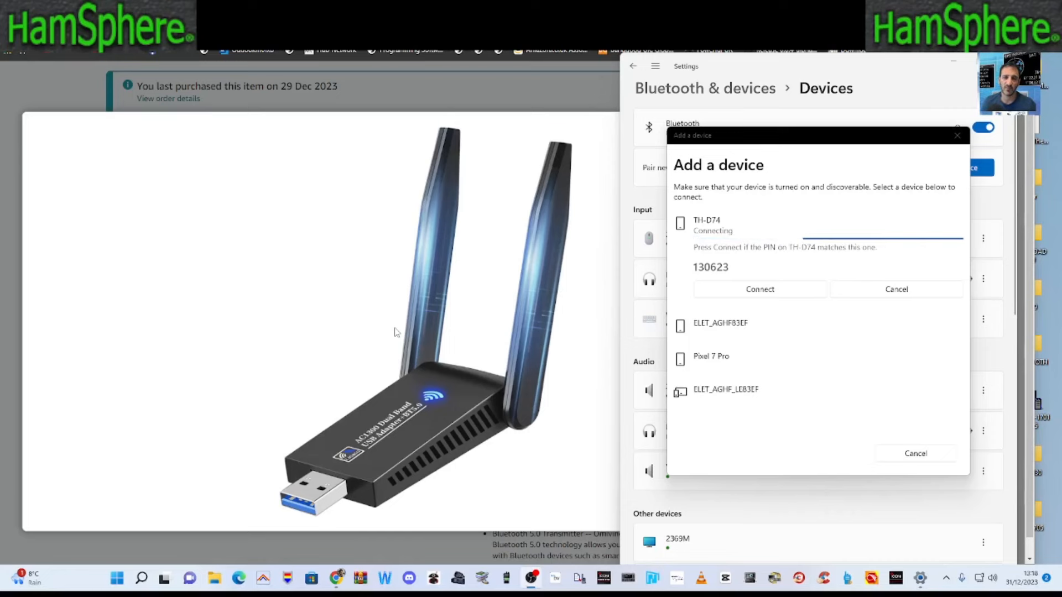
mouse_move(578, 437)
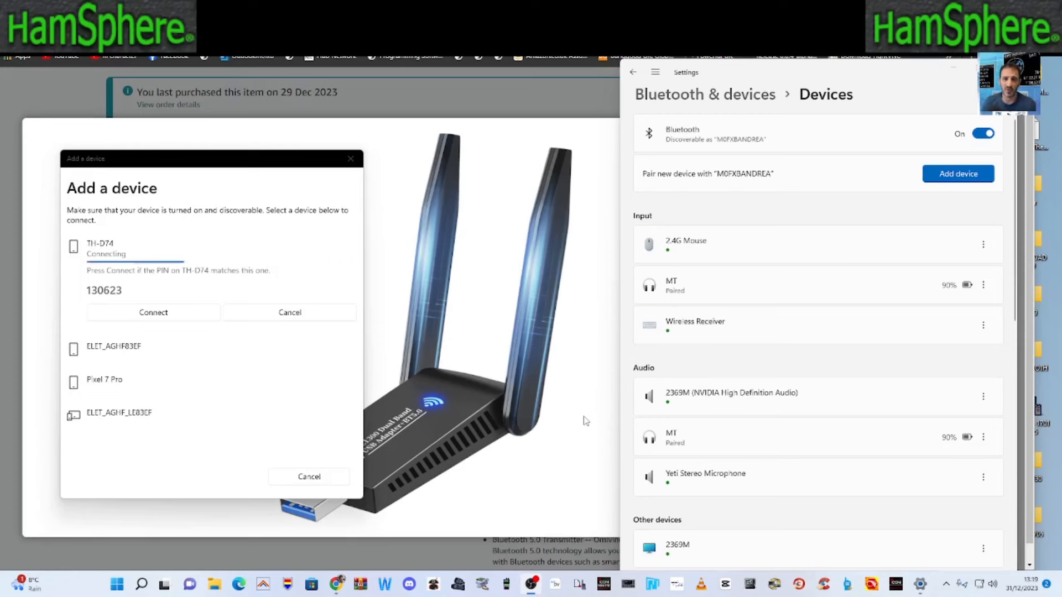
mouse_move(242, 396)
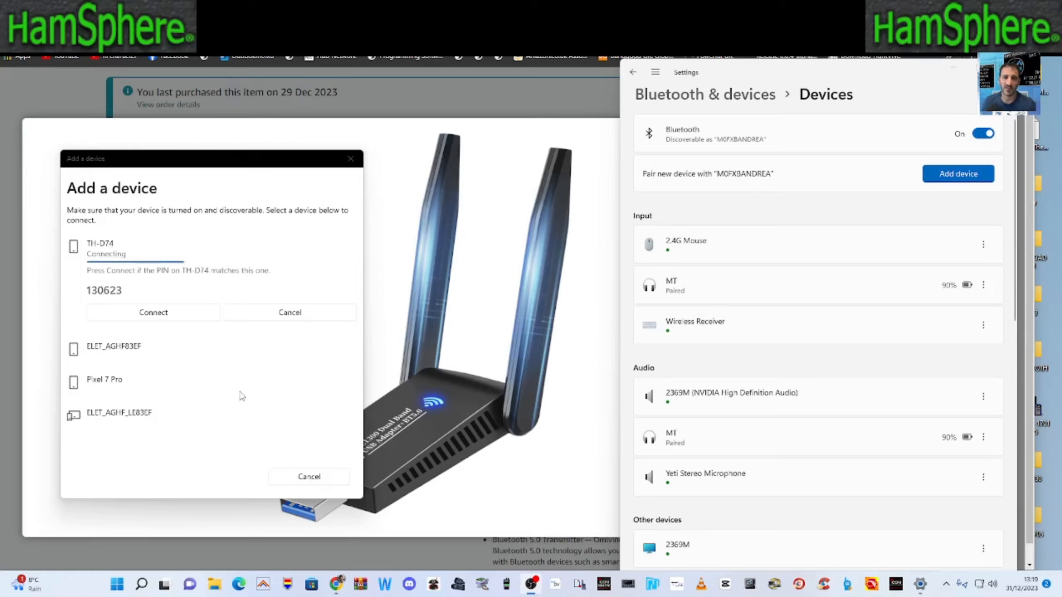
mouse_move(578, 421)
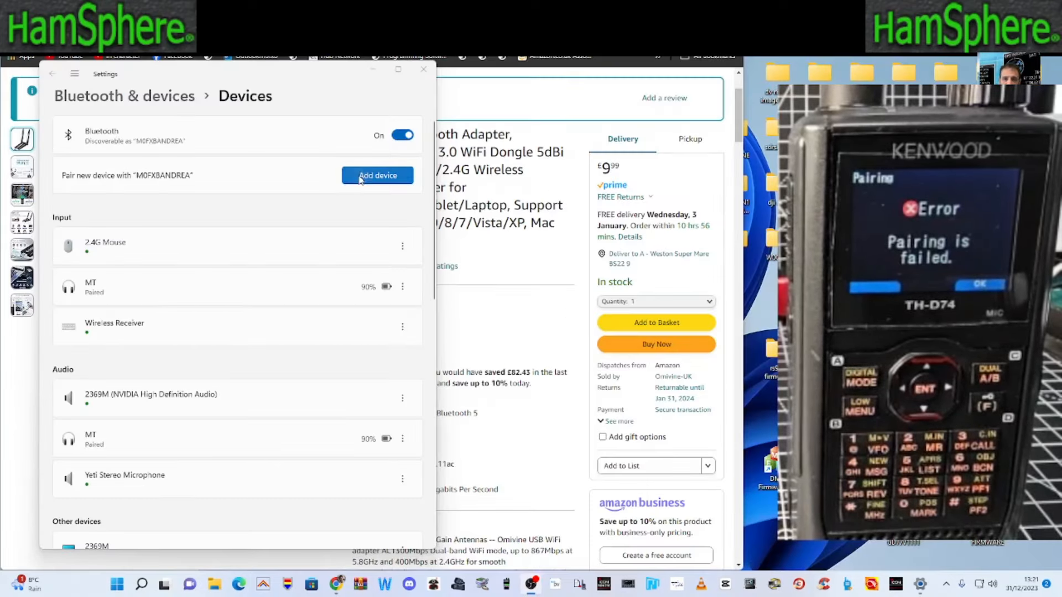
- Retry pairing the TH-D74 and confirm the matching PIN to connect
left_click(378, 176)
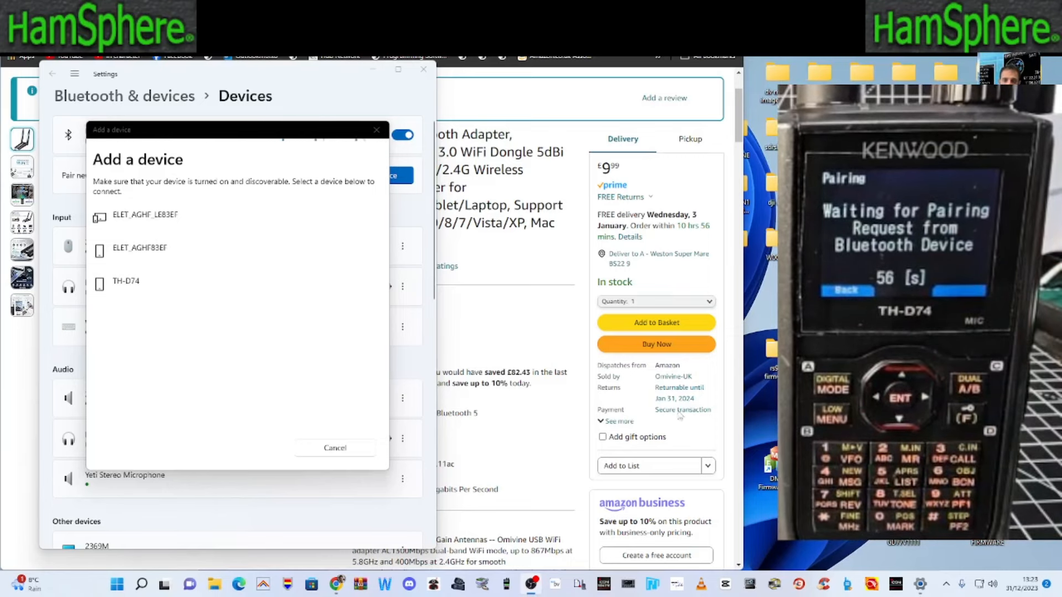
left_click(125, 281)
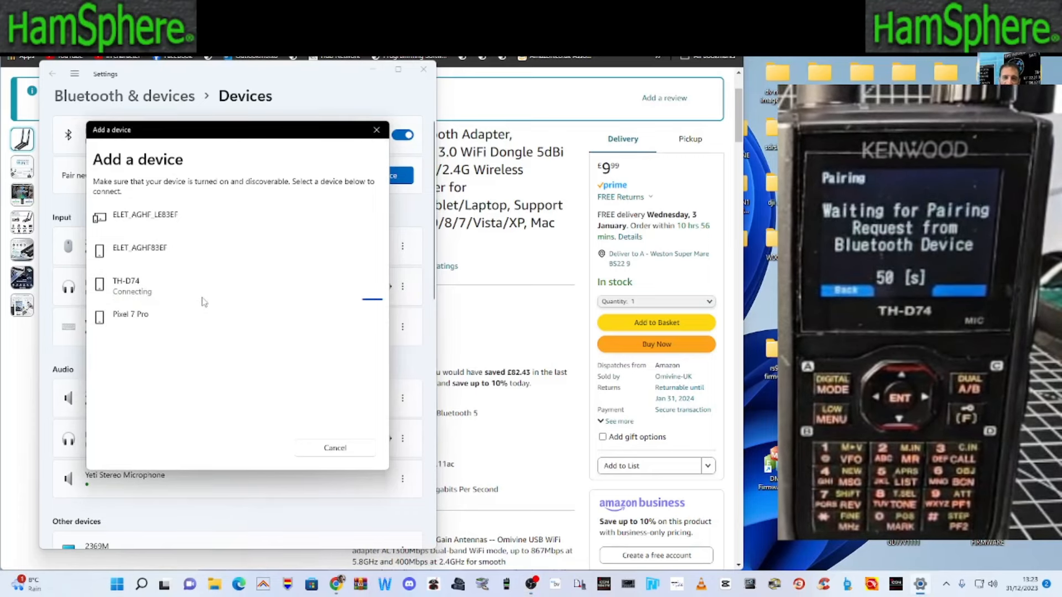
left_click(125, 281)
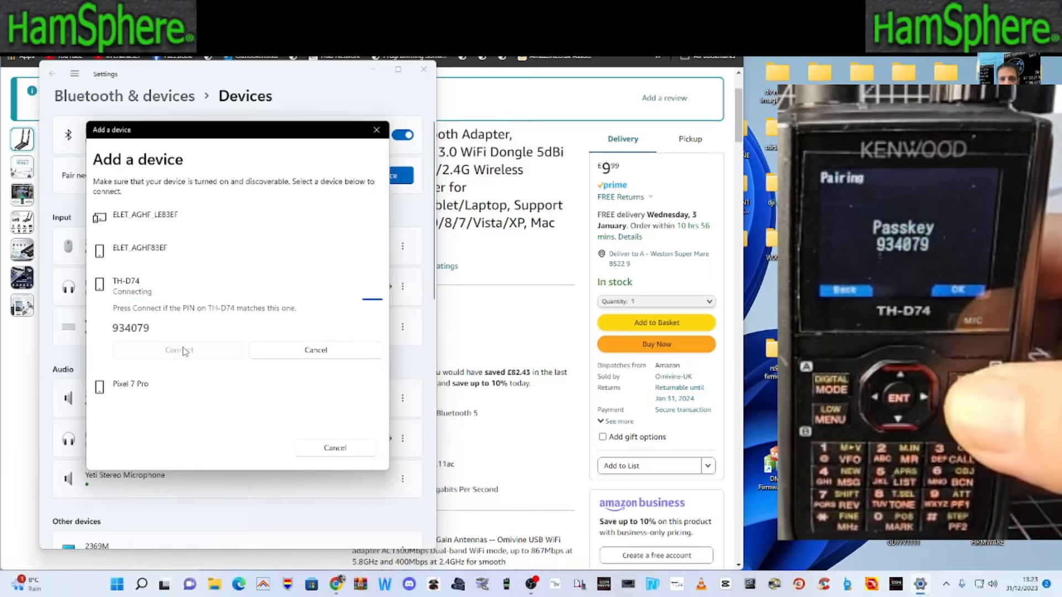
left_click(179, 351)
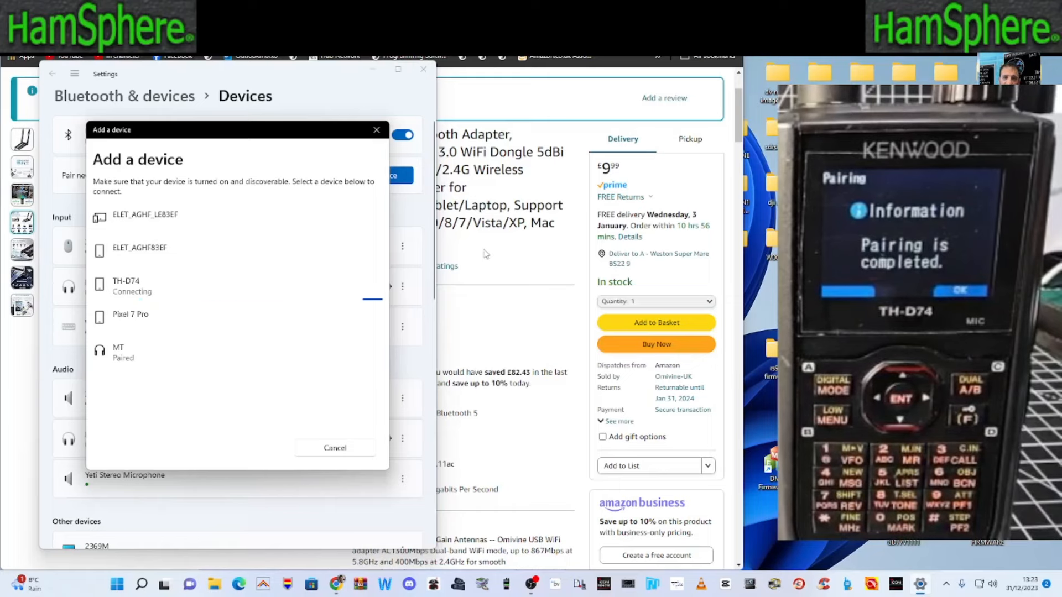
mouse_move(343, 258)
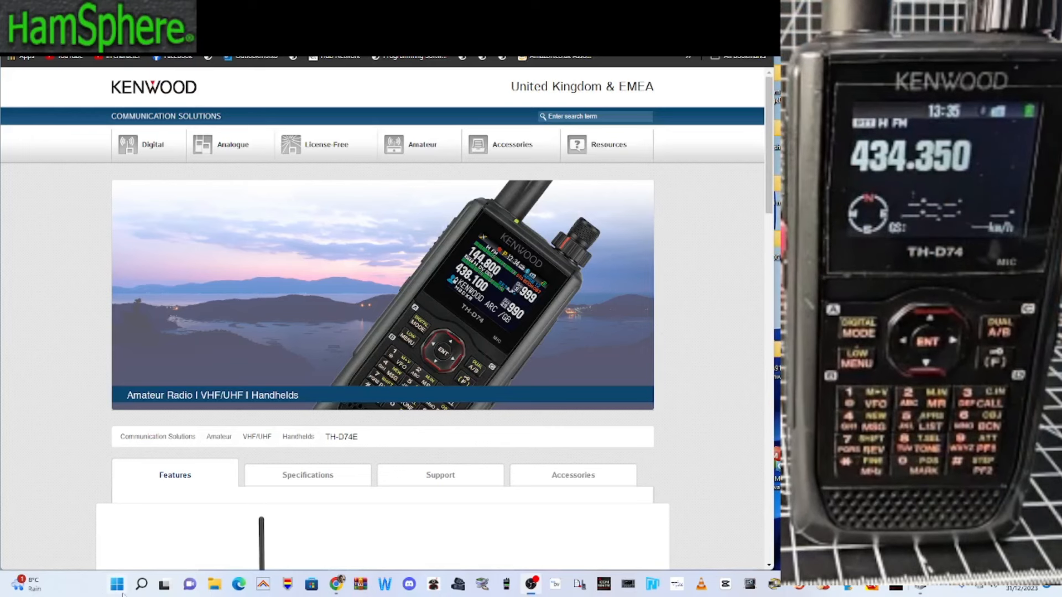
- Inspect the TH-D74 device's properties under Bluetooth in Device Manager
right_click(116, 584)
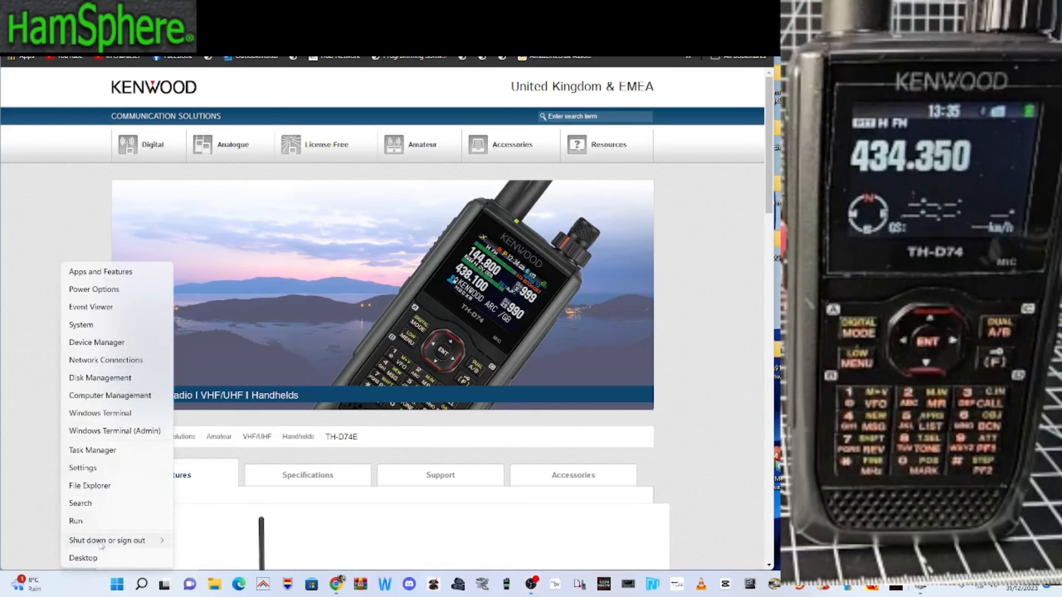
mouse_move(92, 346)
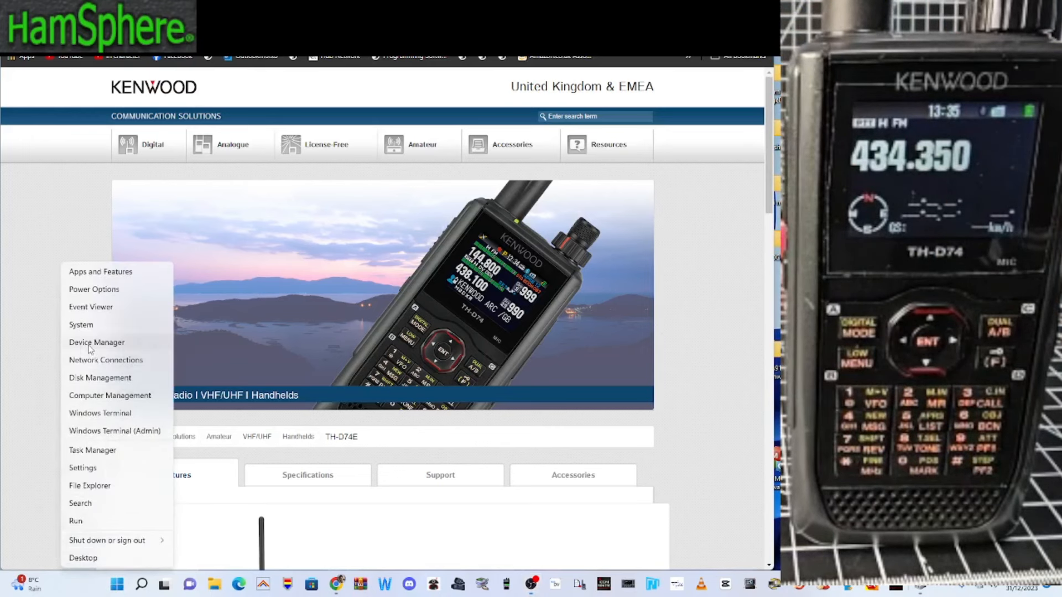
left_click(96, 341)
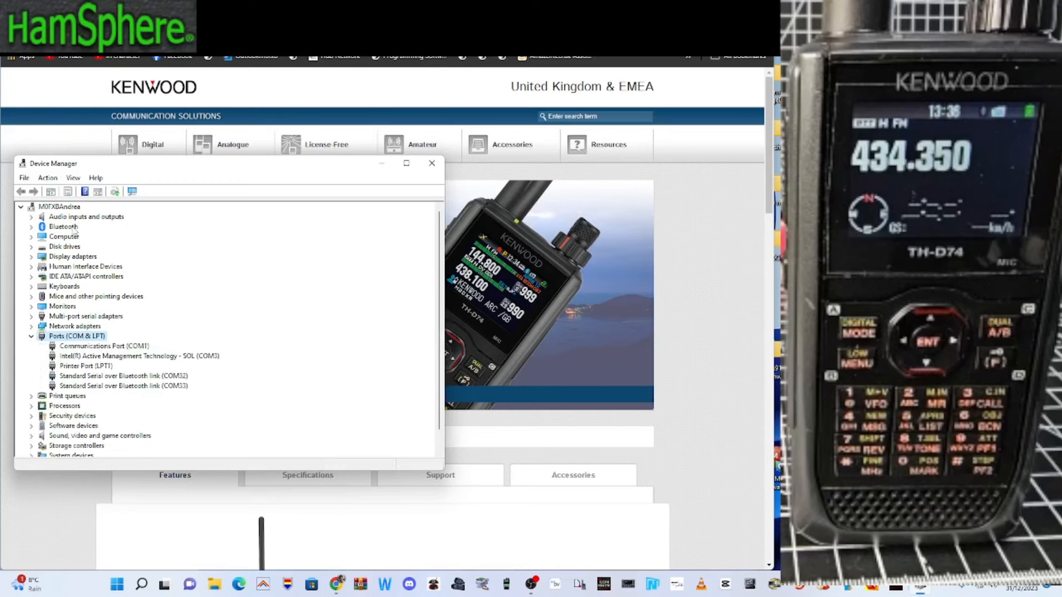
left_click(31, 226)
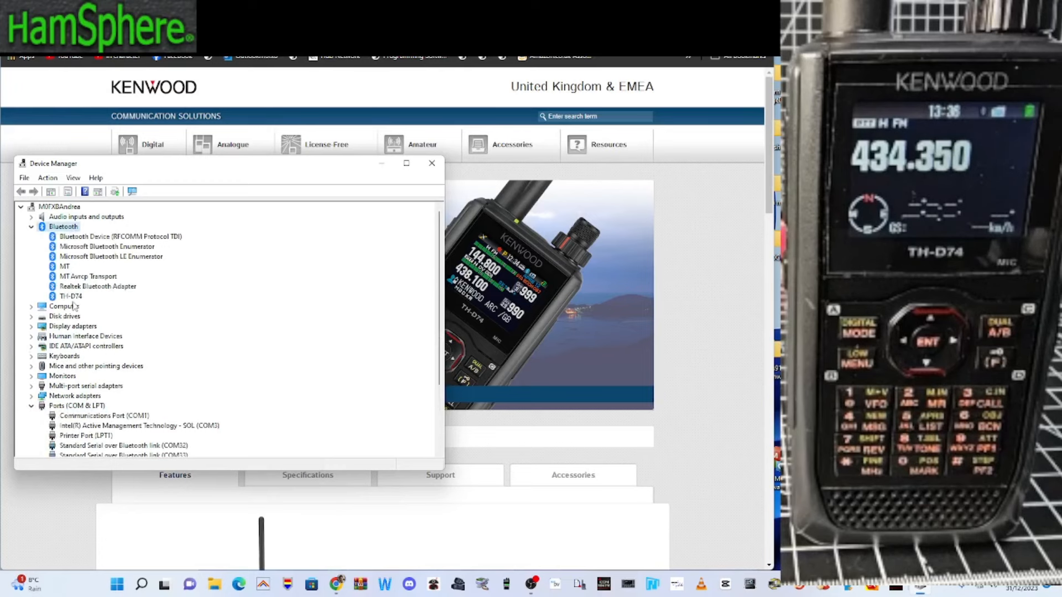
double_click(71, 297)
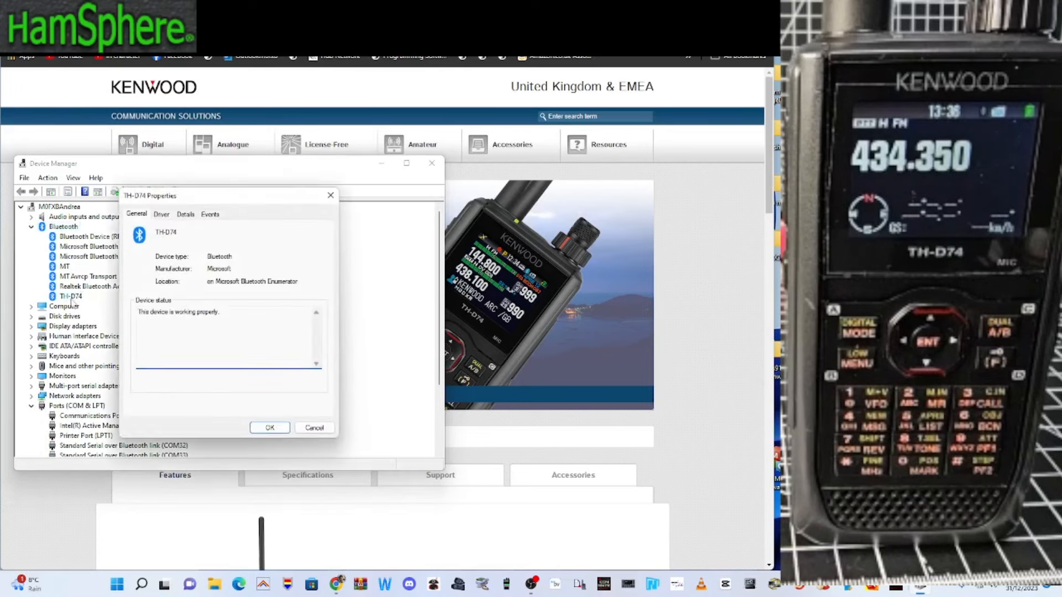
- Review the TH-D74 Driver and Details information, then close Device Manager
left_click(162, 214)
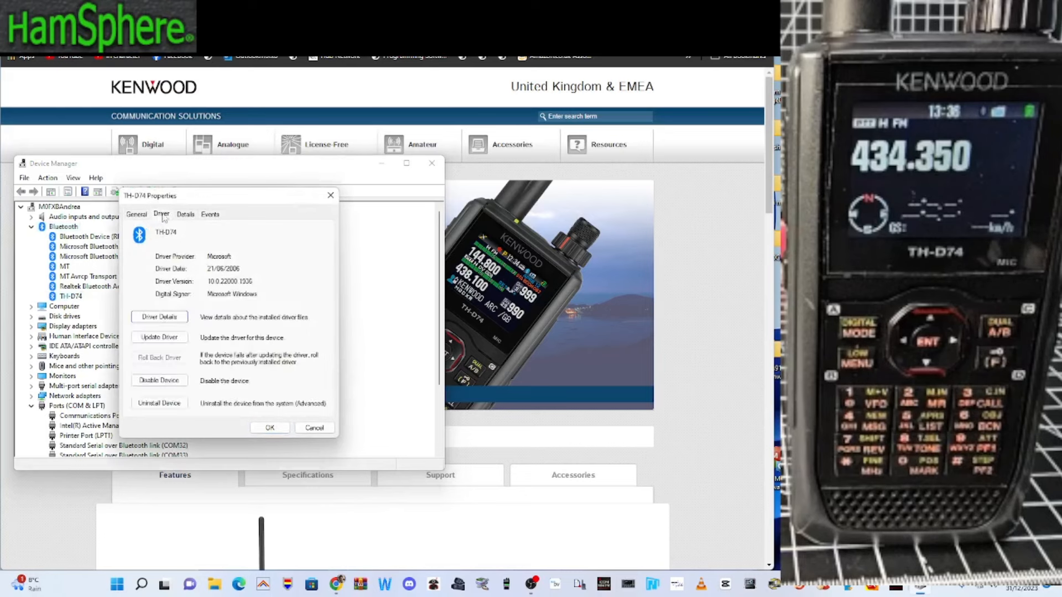
left_click(185, 213)
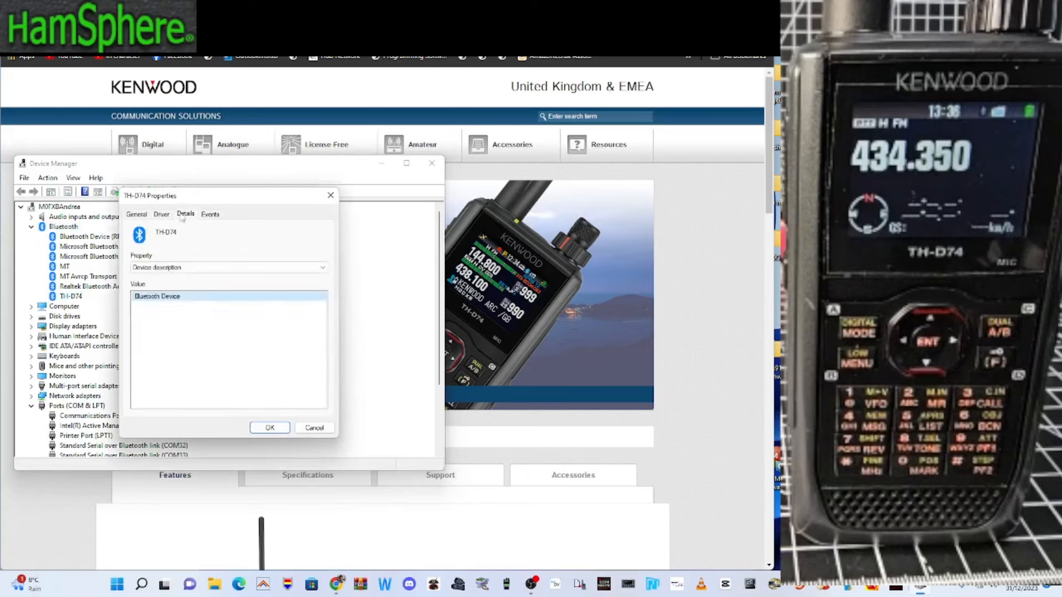
left_click(270, 427)
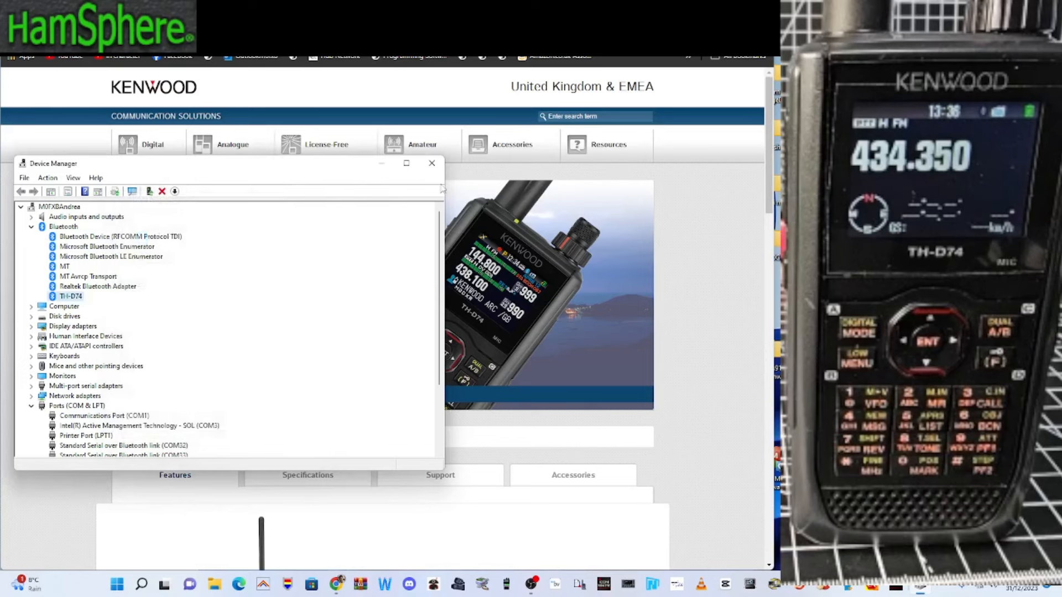
left_click(431, 163)
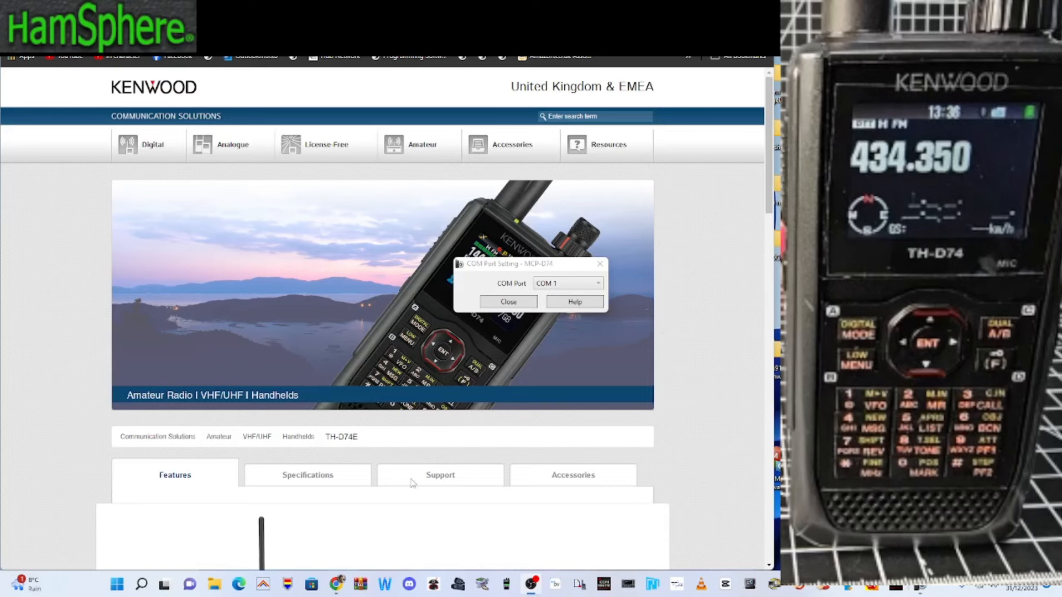
- Keep COM 1 in MCP-D74's COM Port Setting and dismiss the import notice
left_click(599, 284)
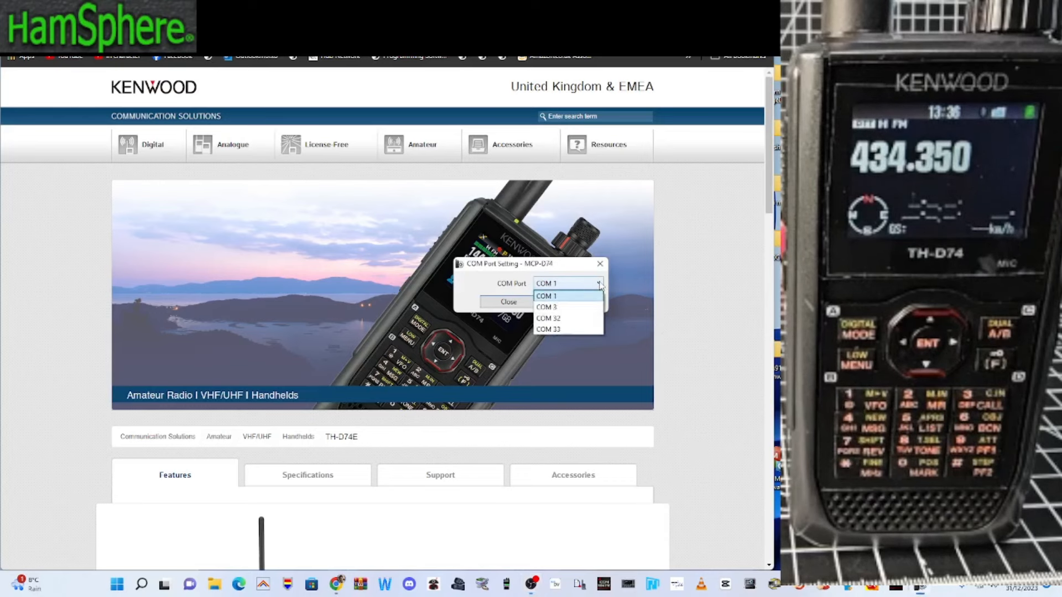
left_click(546, 296)
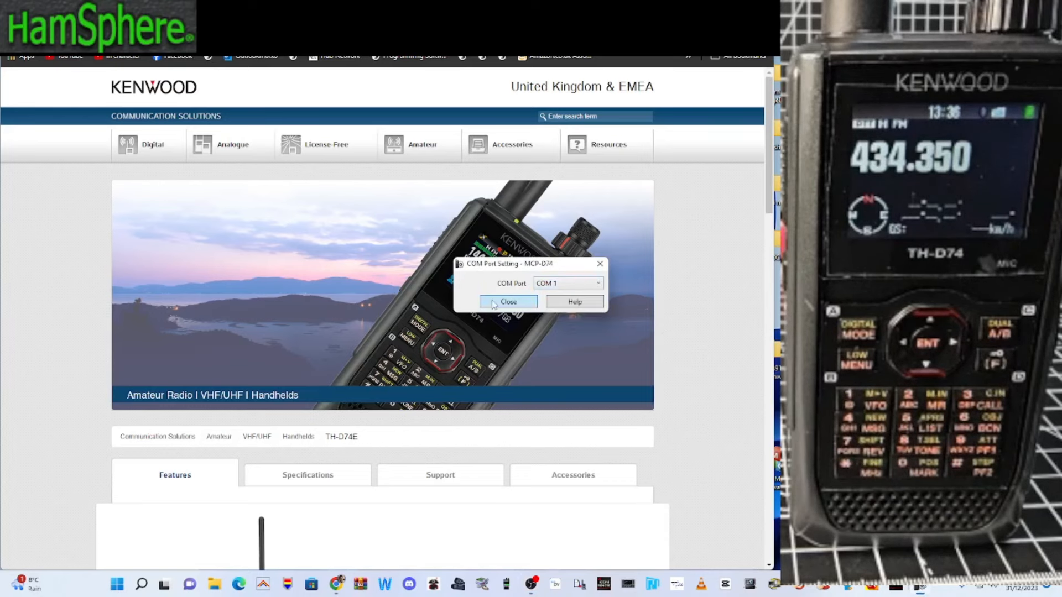
left_click(507, 301)
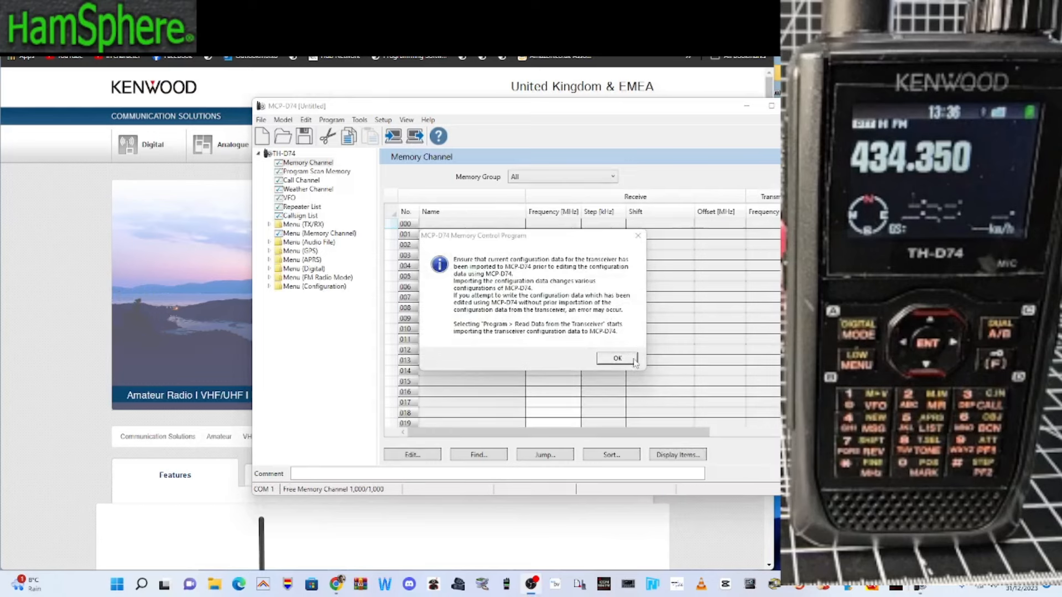
left_click(615, 358)
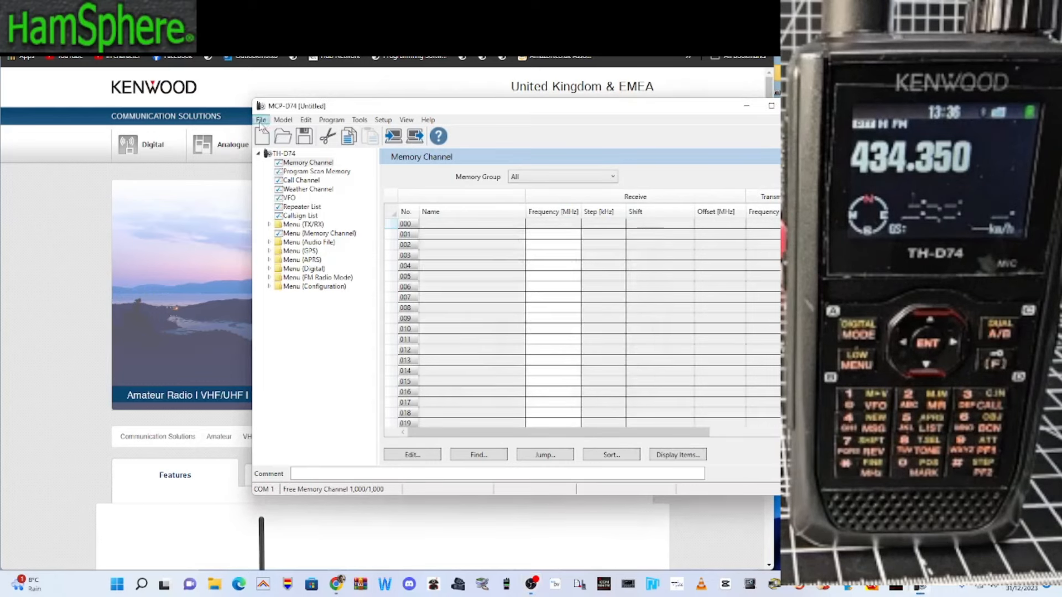
- Browse the File and Edit menus of the MCP-D74 memory channel editor
left_click(306, 119)
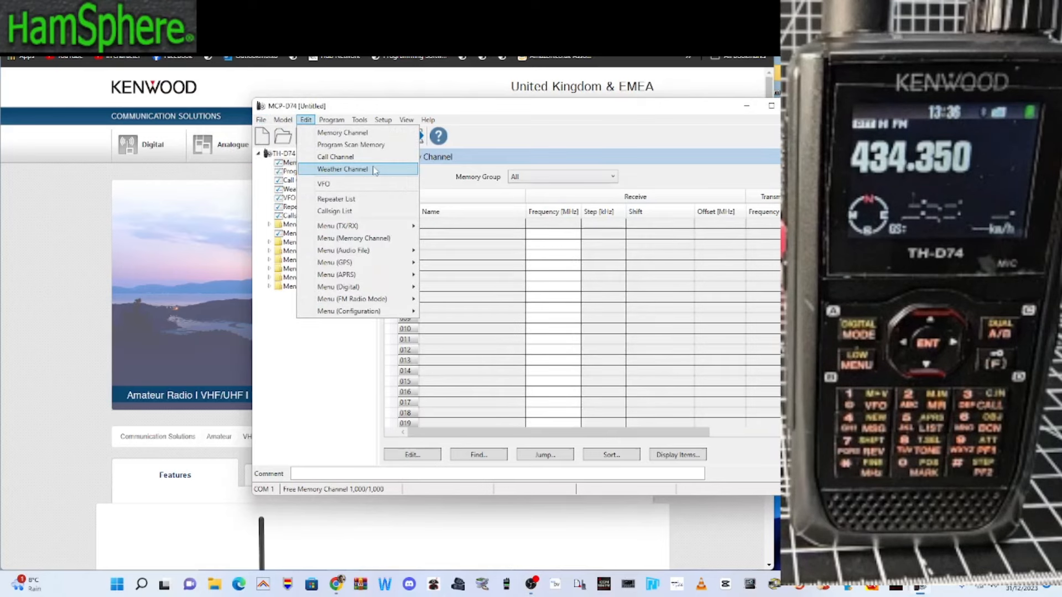
left_click(383, 120)
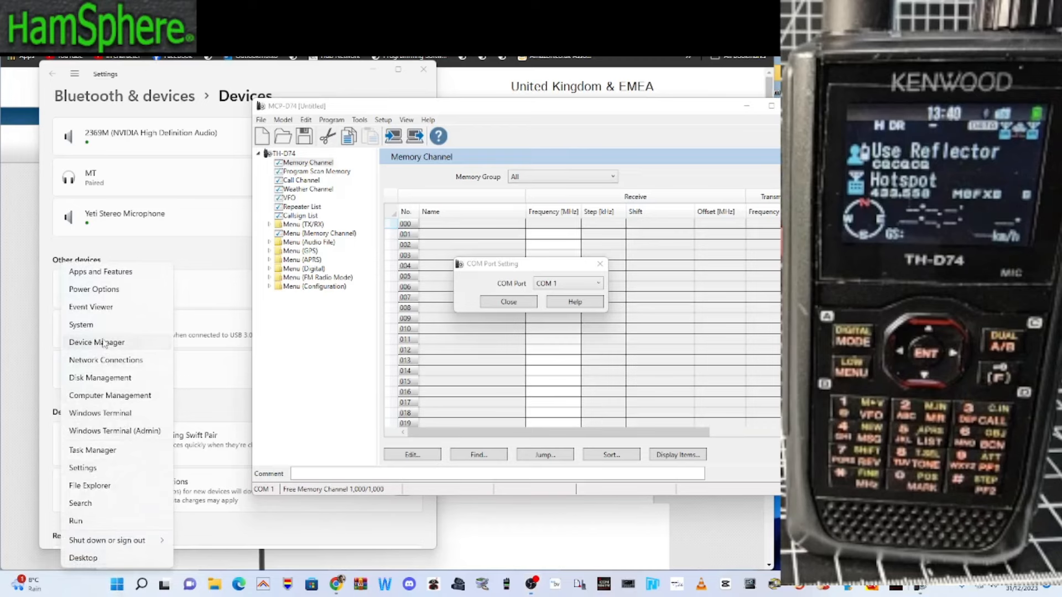
- Reopen Device Manager to view the COM32 and COM33 Bluetooth serial ports
left_click(96, 341)
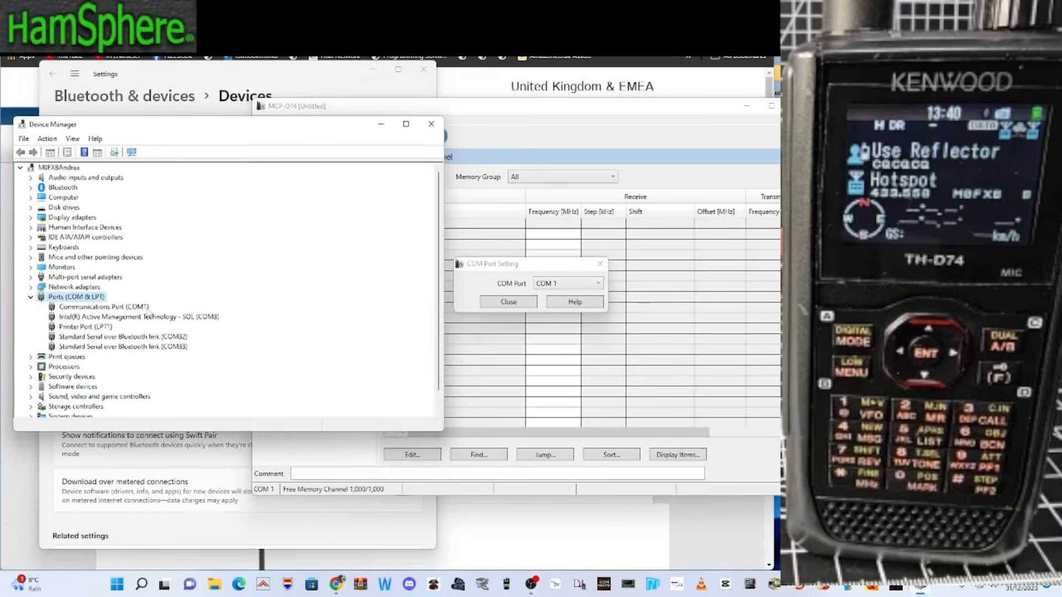
mouse_move(188, 351)
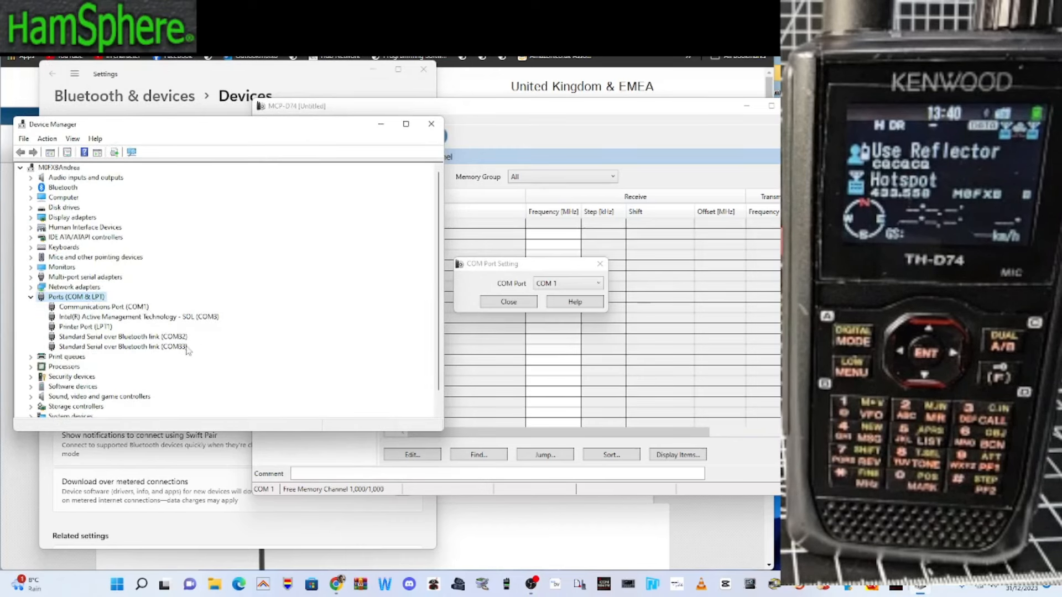
mouse_move(674, 102)
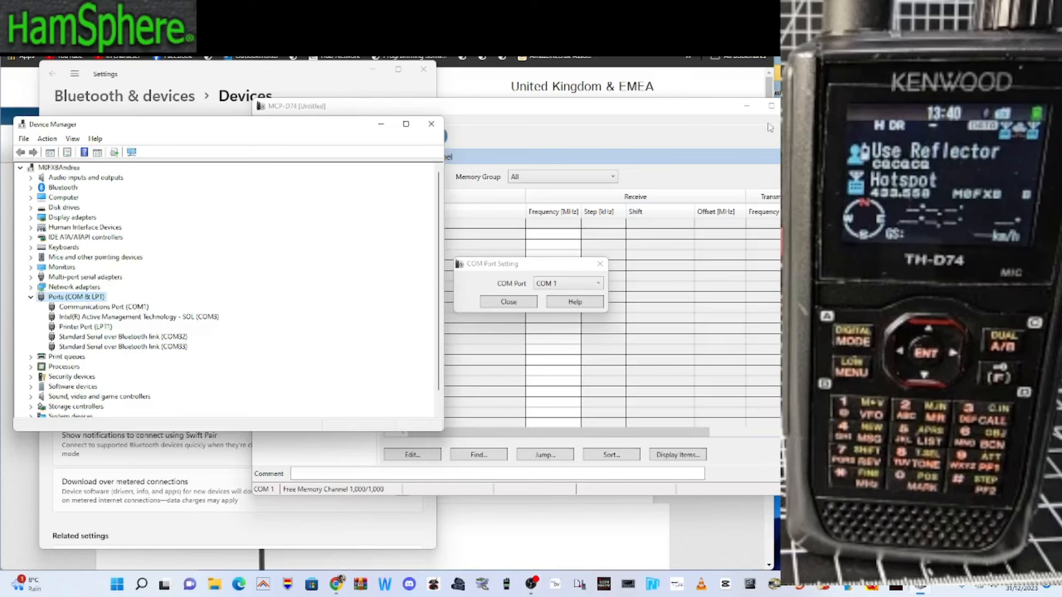
- Choose COM 32 as MCP-D74's port in COM Port Setting and close the dialog
left_click(598, 283)
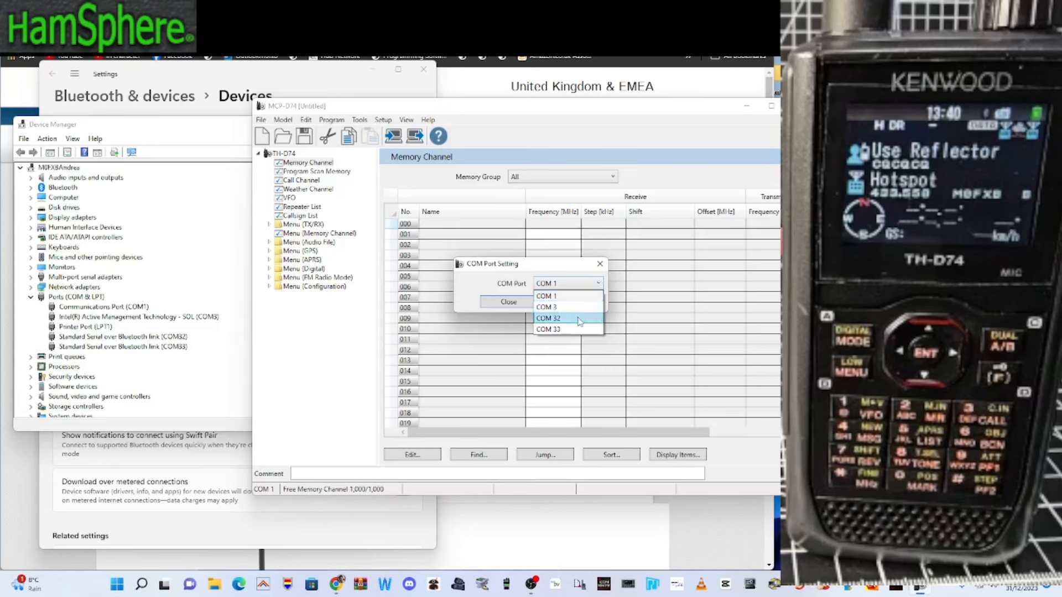
left_click(549, 319)
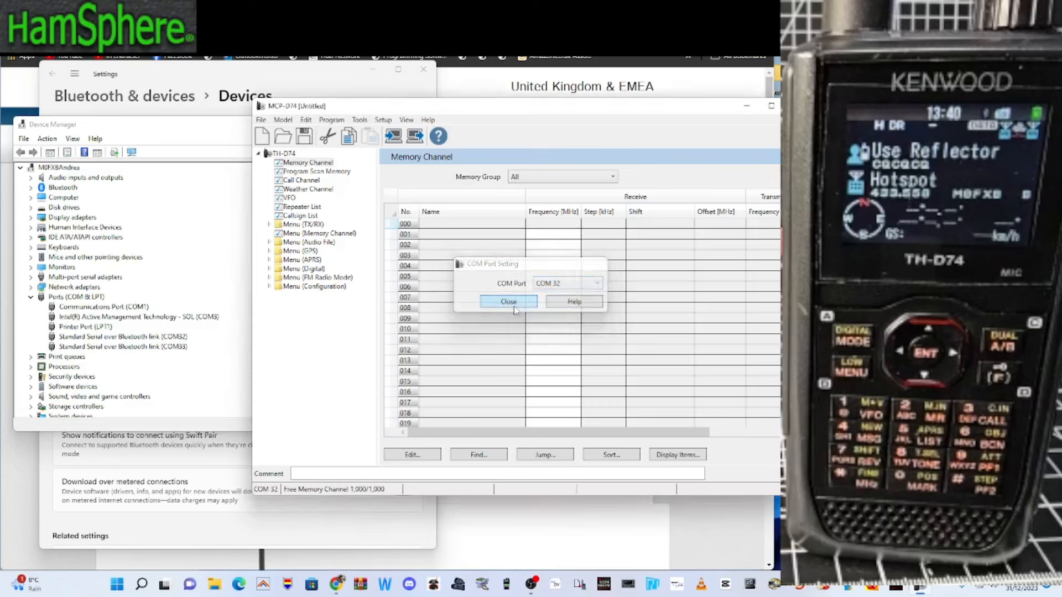
left_click(508, 301)
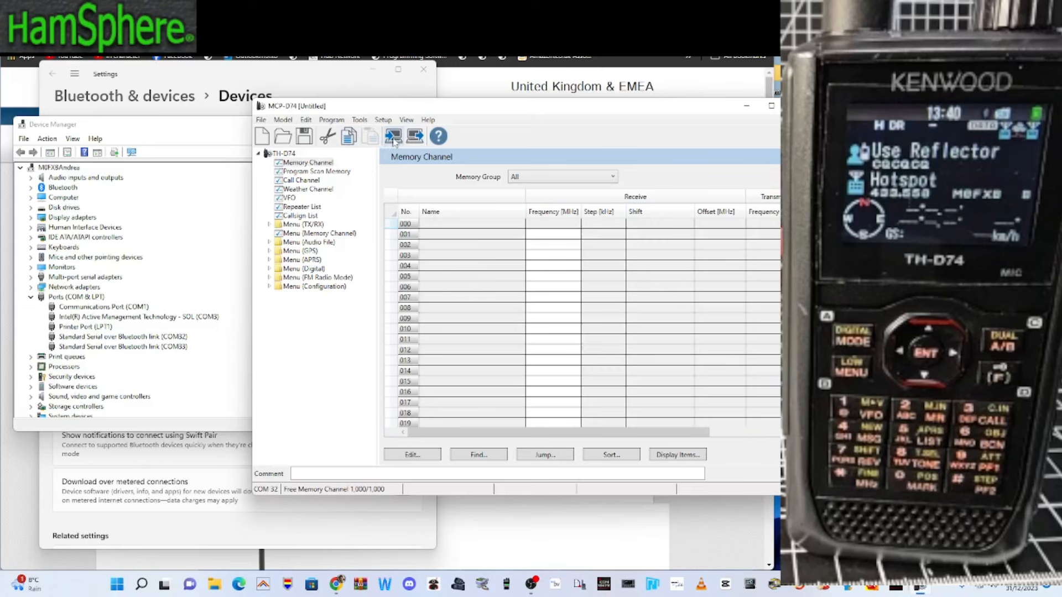
mouse_move(393, 136)
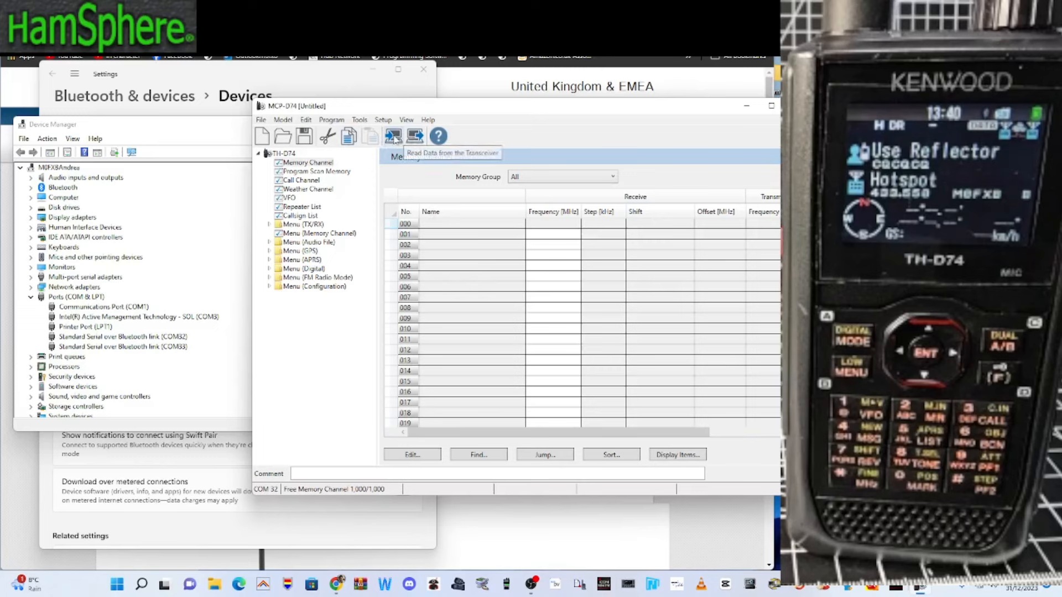
- Attempt a radio read, dismiss the COM port error, and switch the port to COM 33
left_click(392, 136)
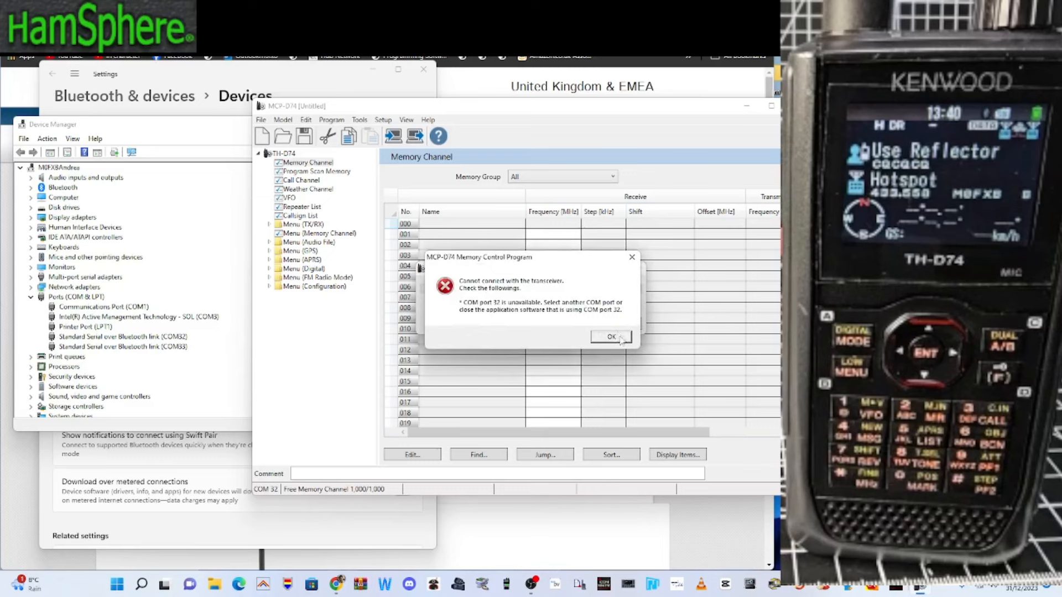
left_click(611, 336)
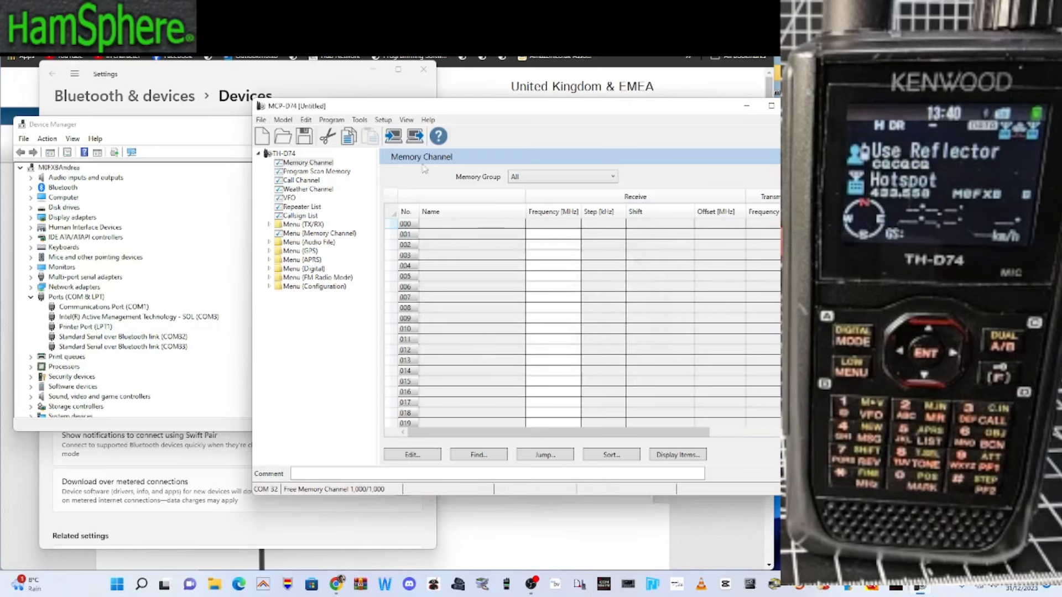
left_click(383, 120)
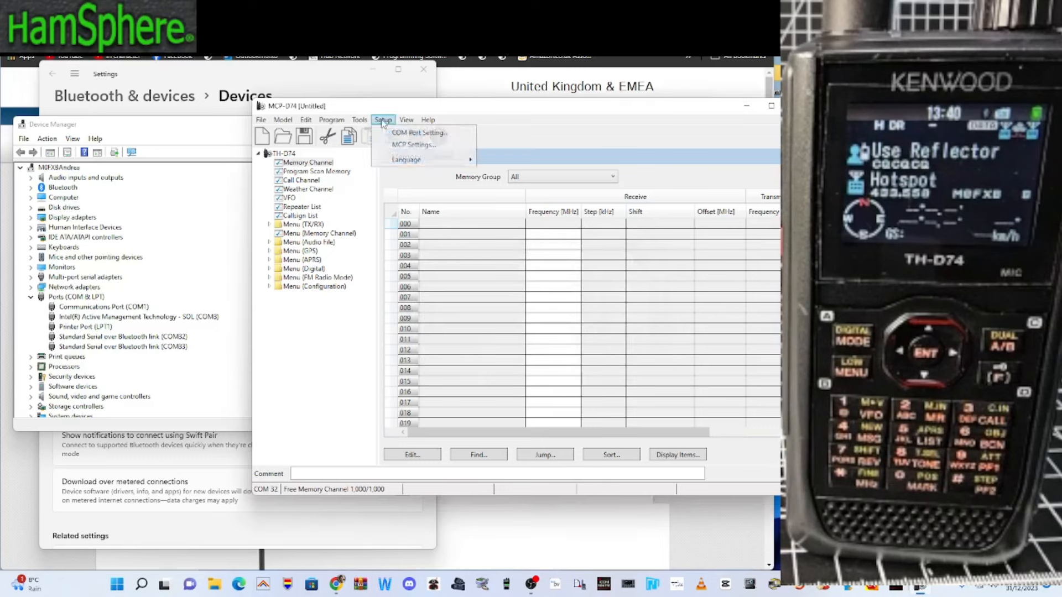
left_click(418, 132)
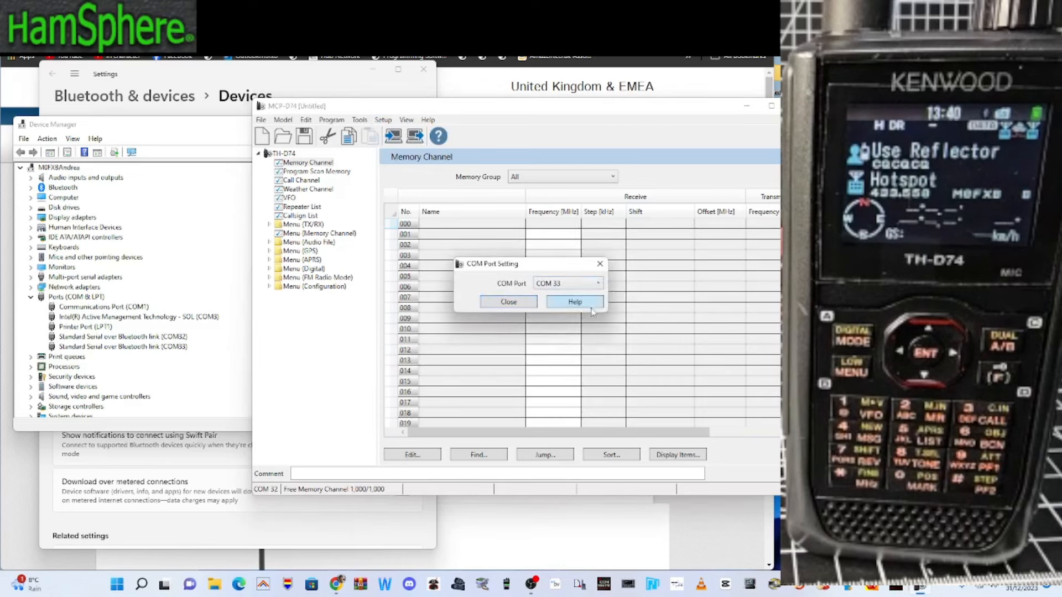
left_click(507, 301)
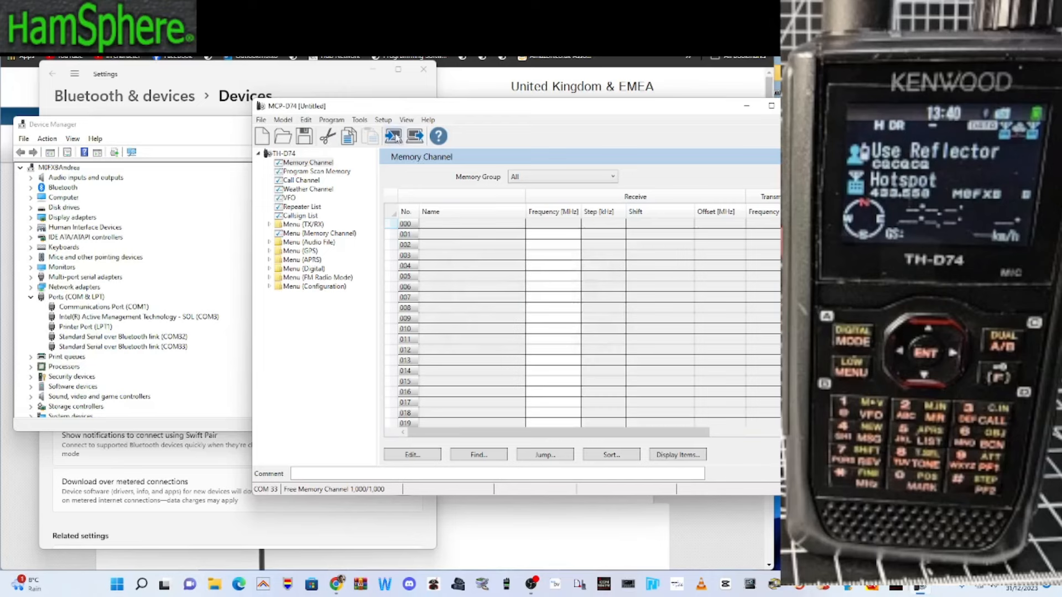
- Retry Read Data from the Transceiver on COM 33 and dismiss the connection failure
left_click(393, 136)
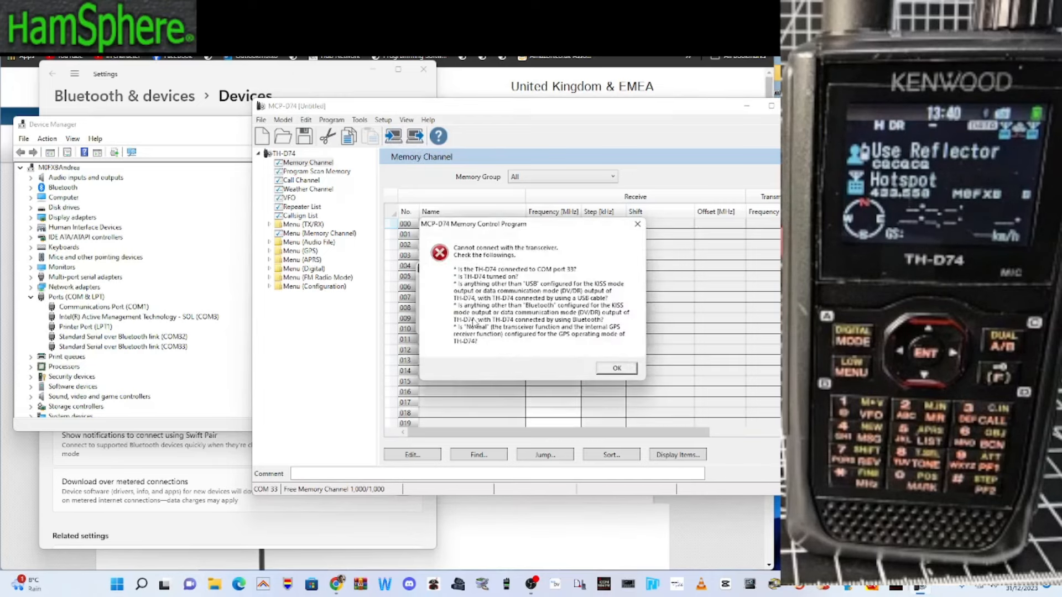
left_click(616, 367)
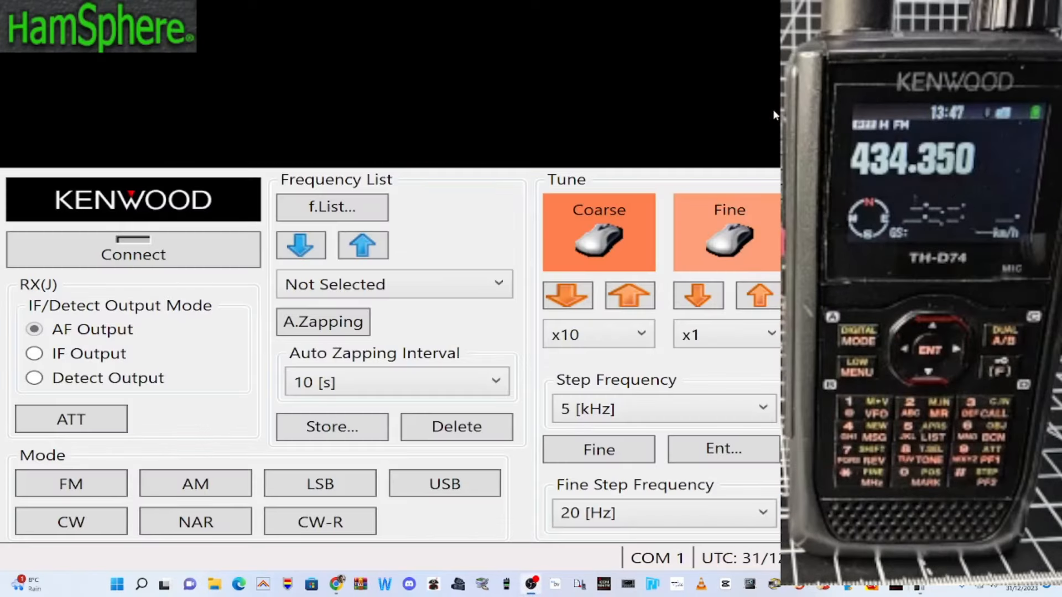
mouse_move(481, 126)
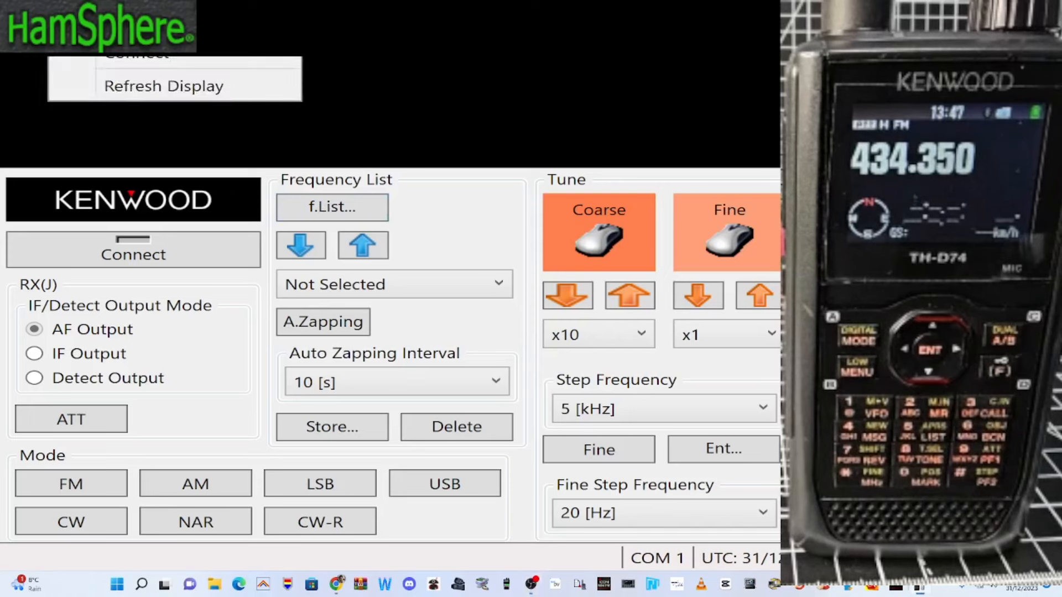
- Attempt to connect ARFC-D74 to the radio on COM 1 and dismiss the cannot-connect error
left_click(165, 86)
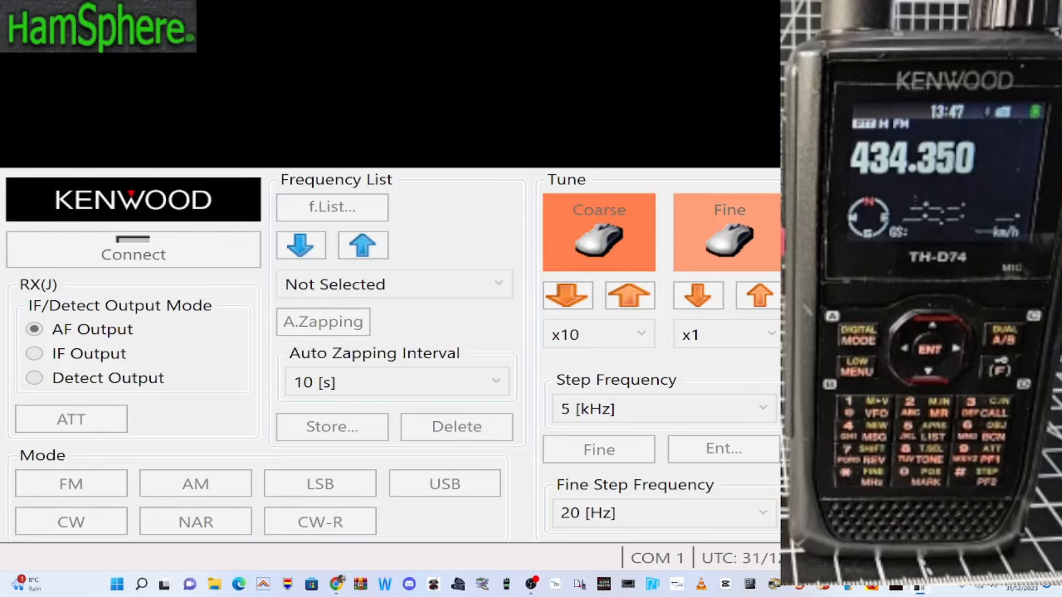
left_click(132, 254)
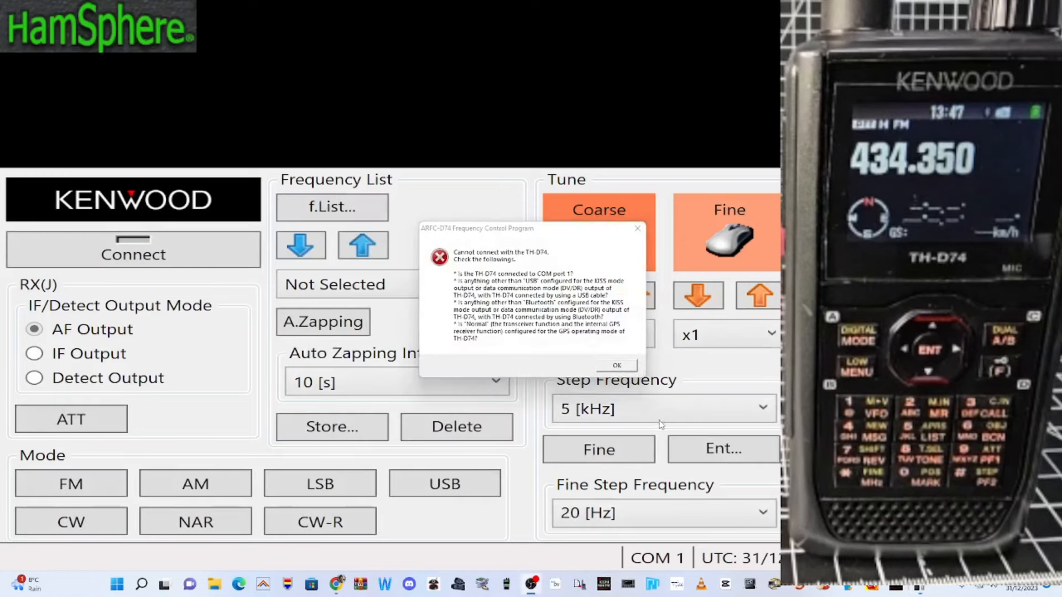
left_click(615, 364)
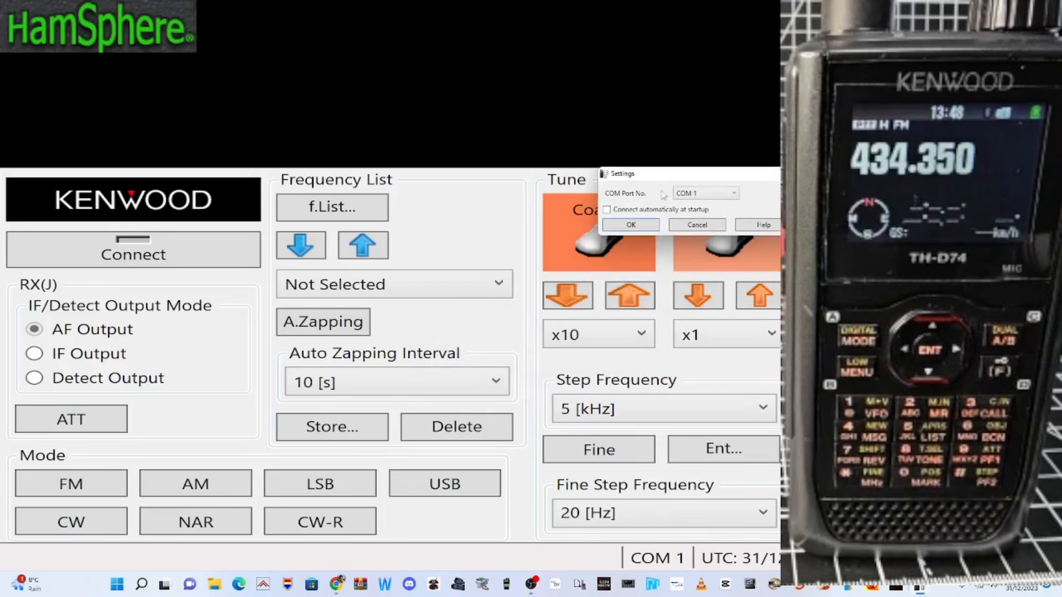
- Set ARFC-D74's COM Port No. to COM 32 and acknowledge it applies on next connection
left_click(734, 193)
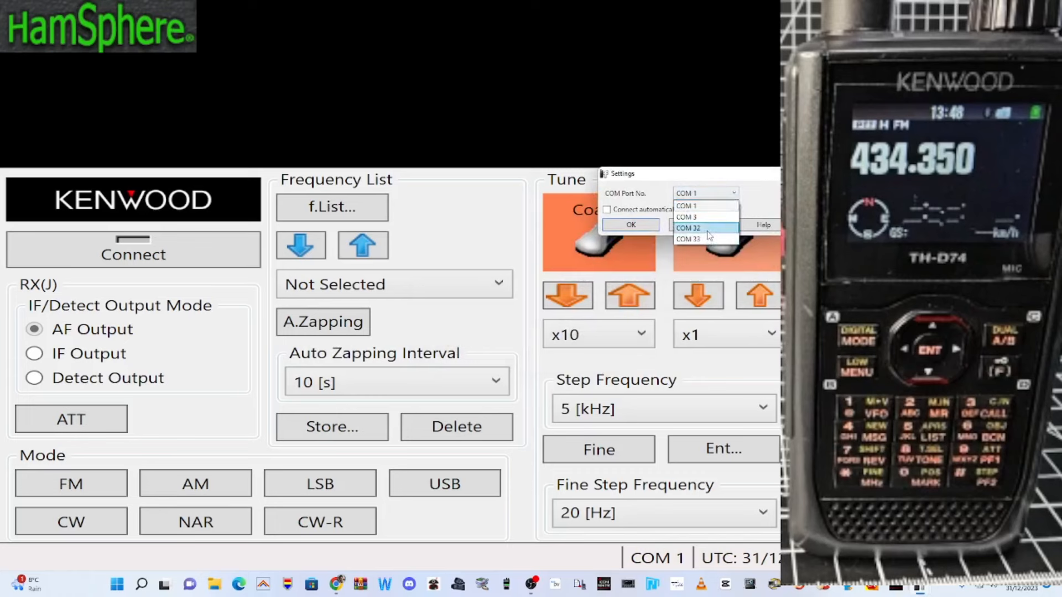
left_click(687, 228)
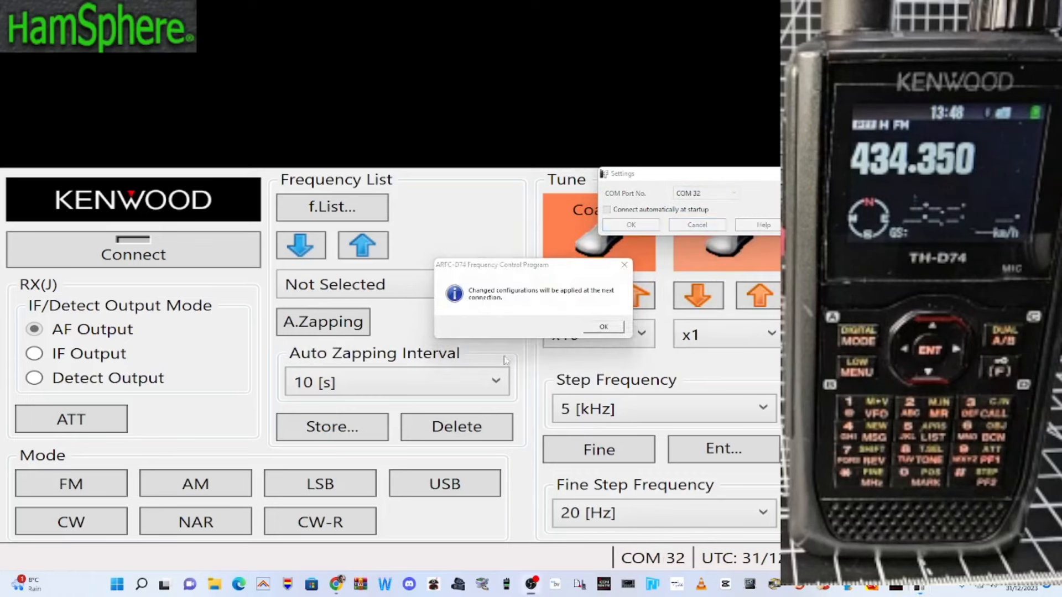
left_click(602, 326)
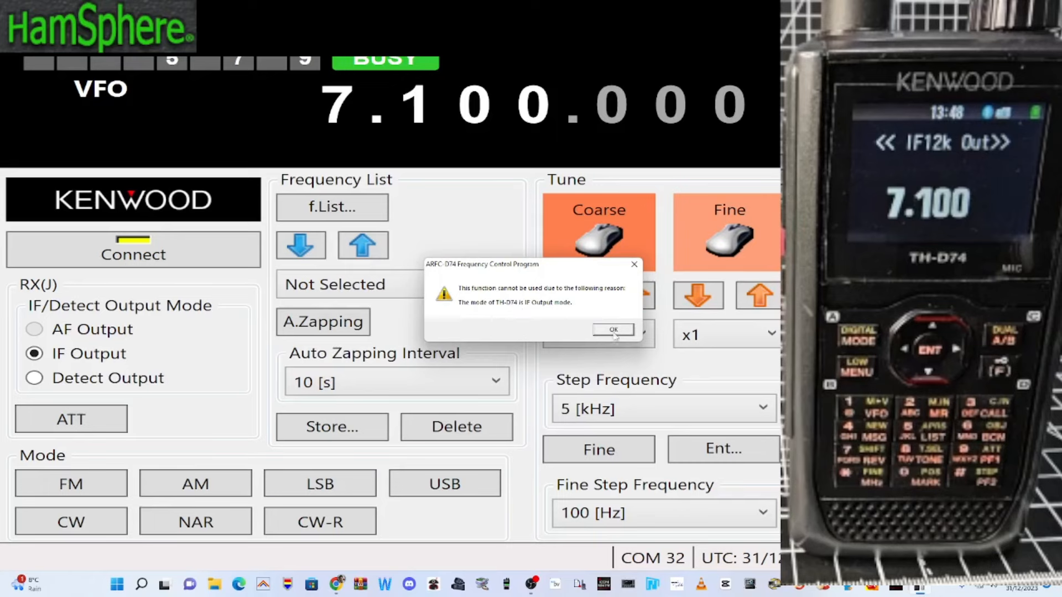
- Dismiss the IF Output and cannot-connect warnings and reconnect the TH-D74 over COM 32
left_click(612, 330)
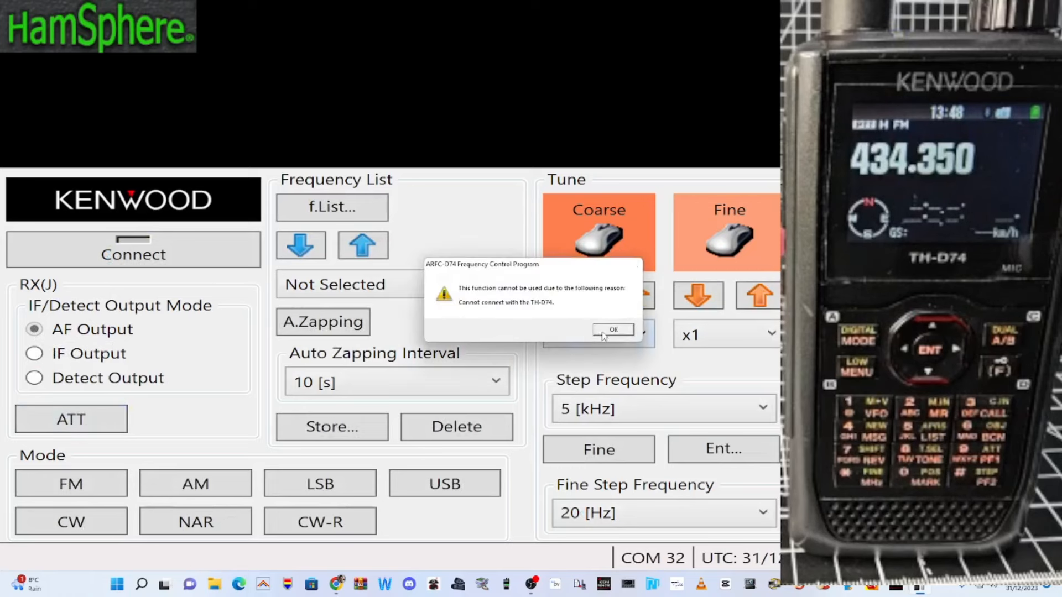
left_click(612, 330)
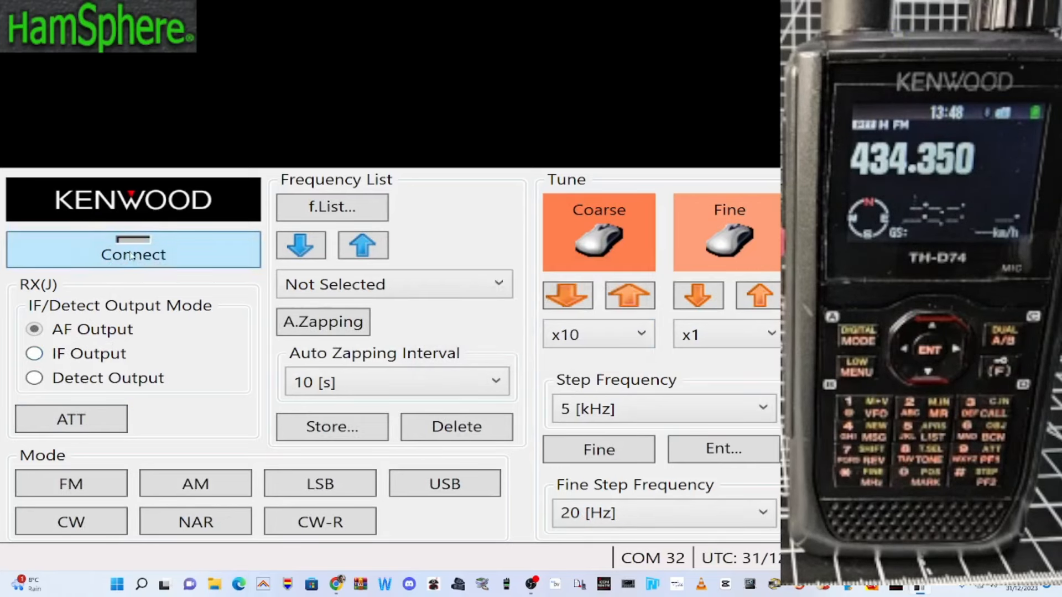
left_click(134, 255)
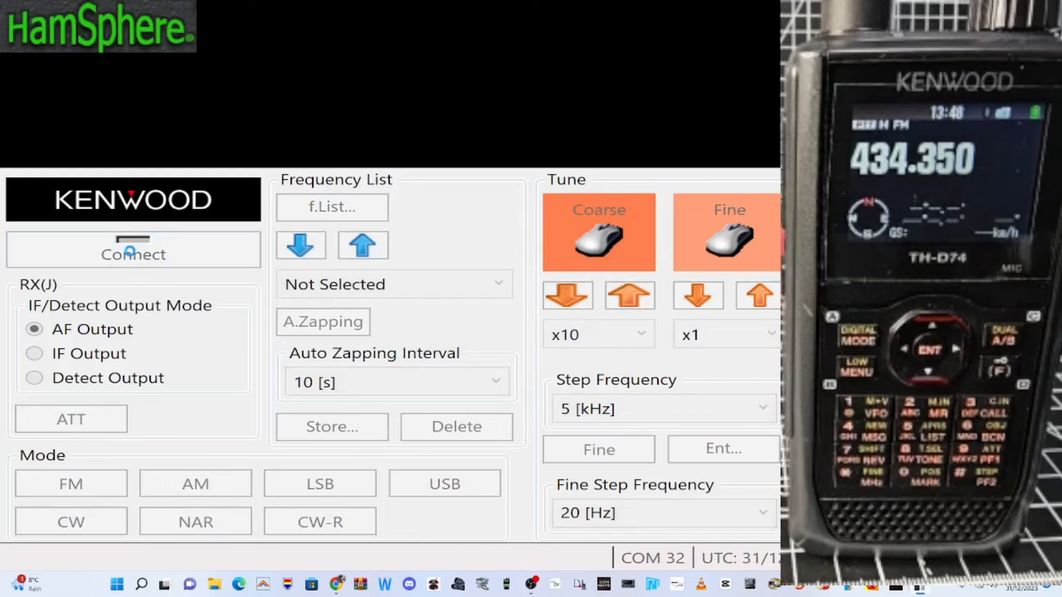
left_click(133, 255)
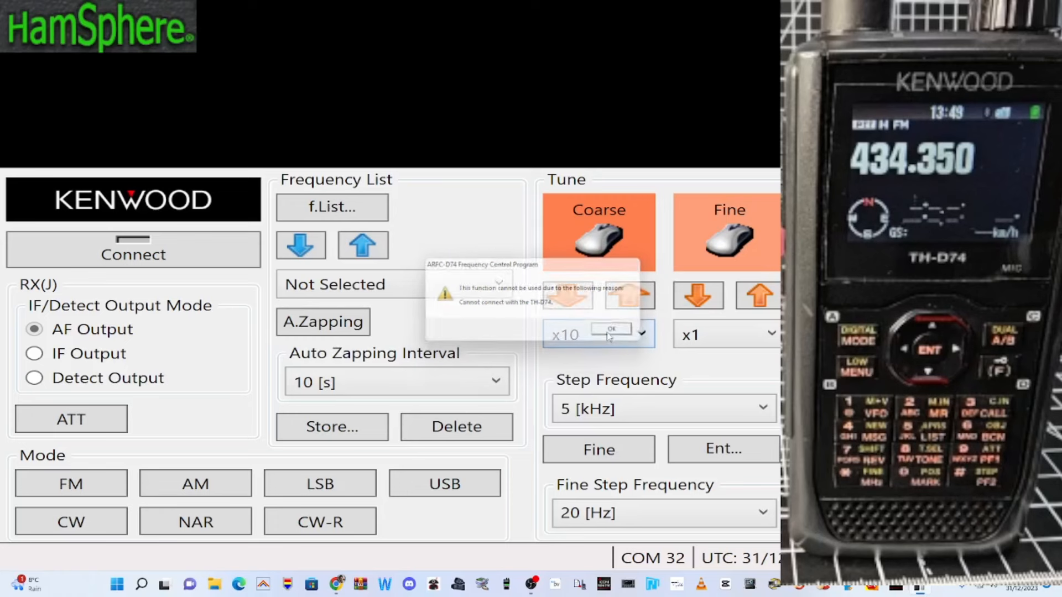
left_click(611, 329)
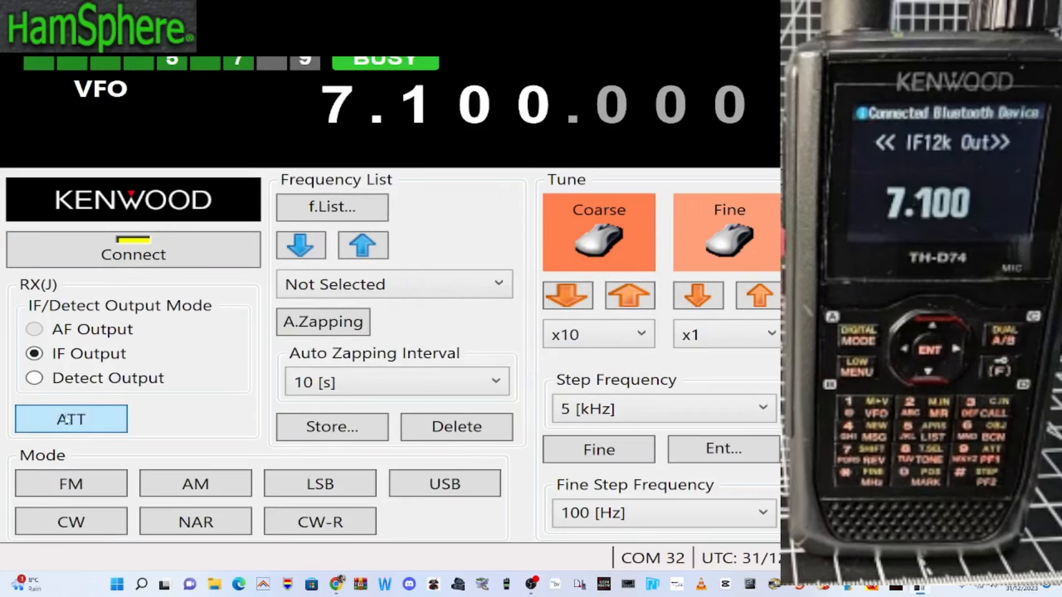
- Switch the TH-D74 to Detect Output mode with LSB receive
left_click(34, 378)
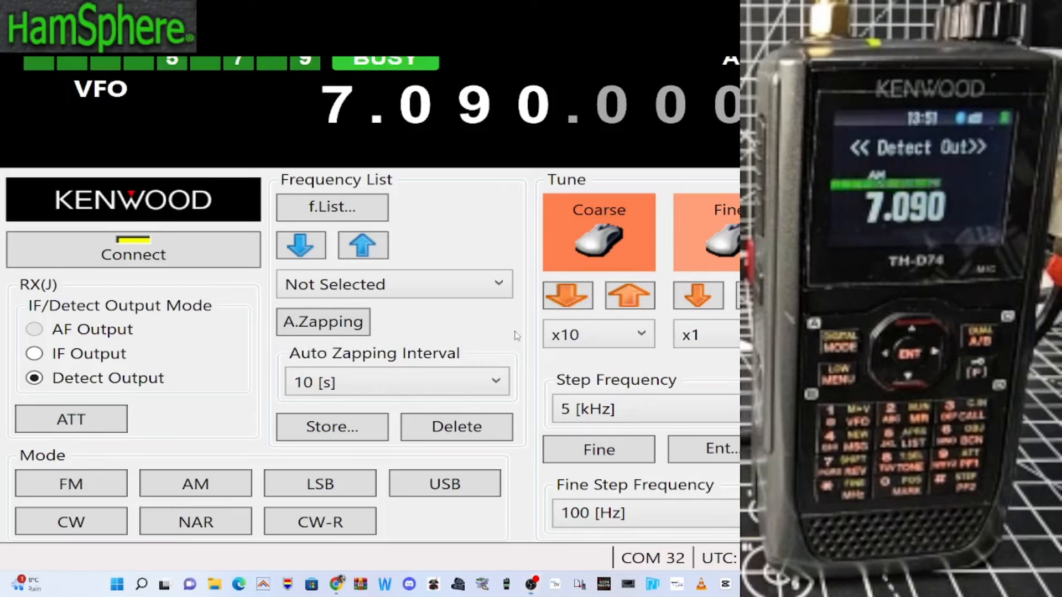
left_click(320, 483)
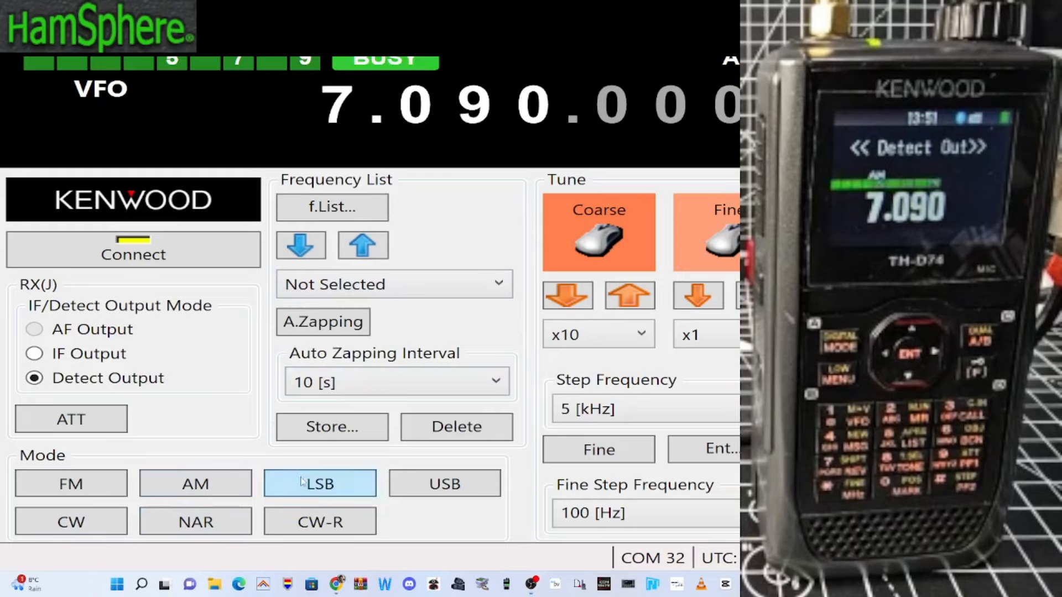
left_click(318, 484)
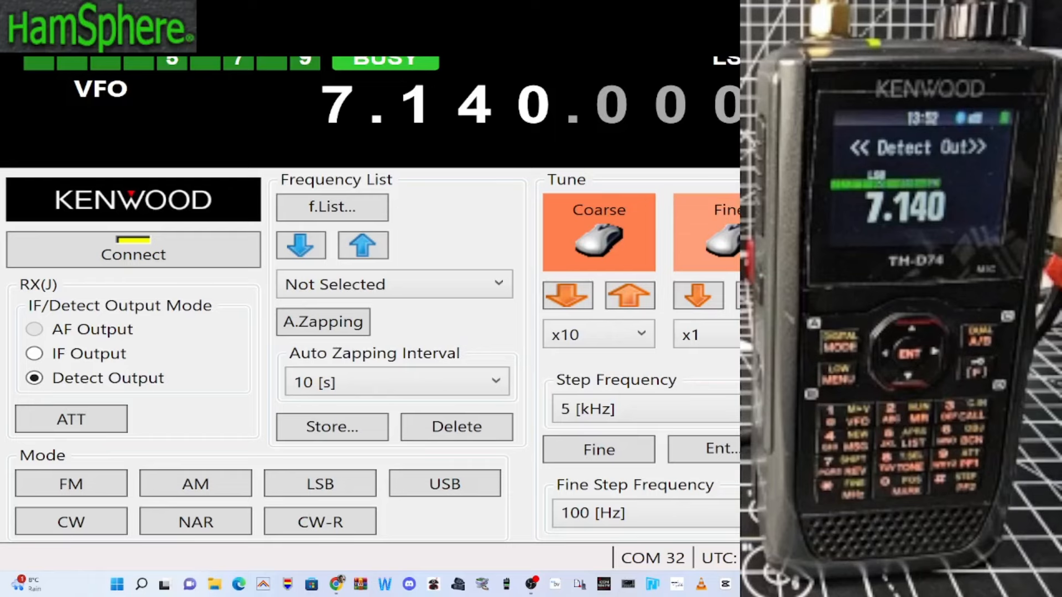
mouse_move(548, 122)
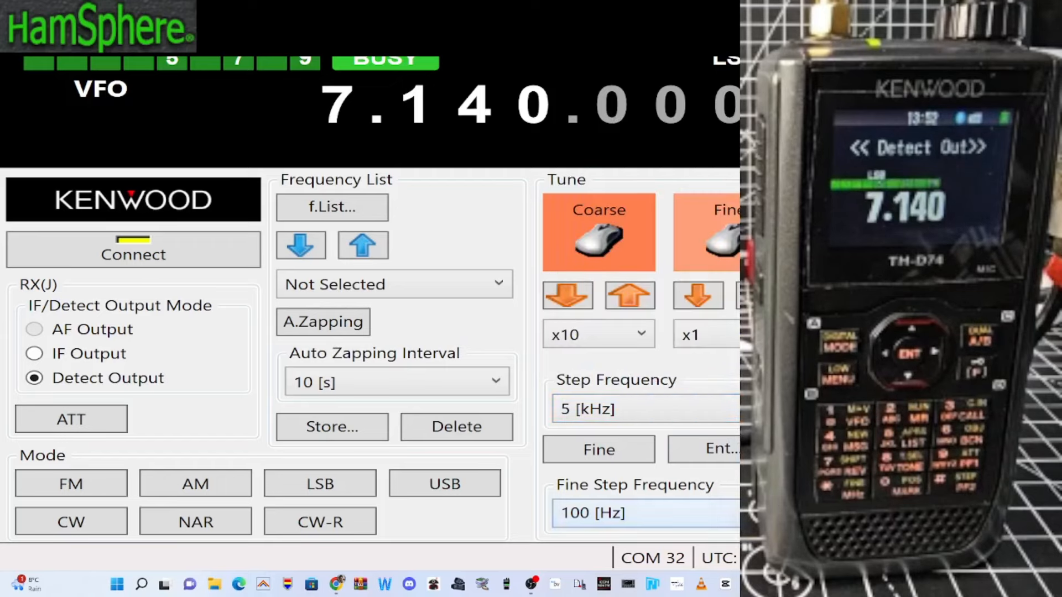
- Set the fine step to 20 Hz and coarse-tune the VFO from 7.205 down to 7.163 MHz
left_click(643, 513)
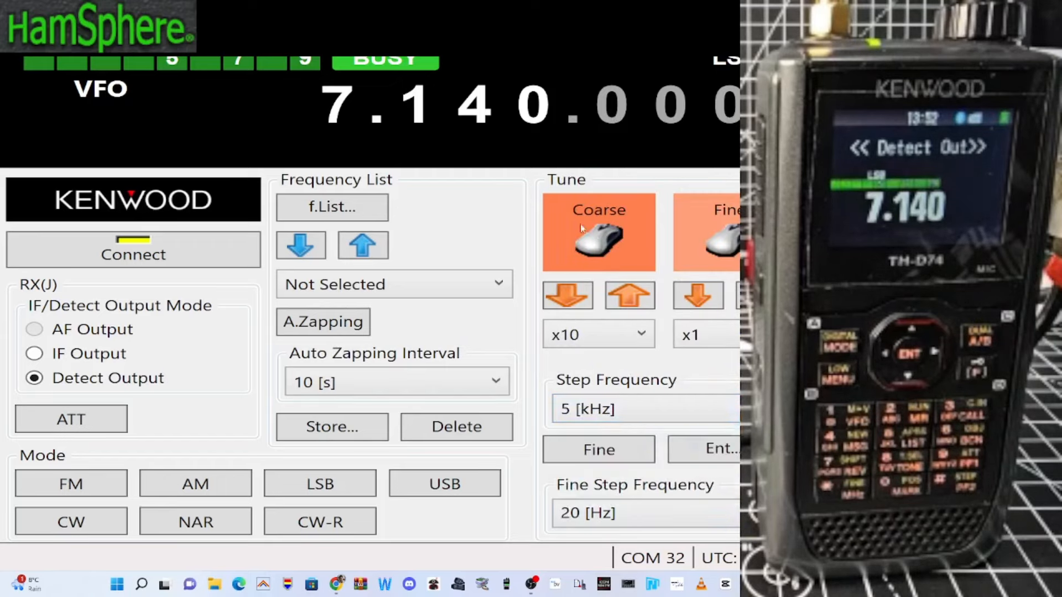
left_click(629, 296)
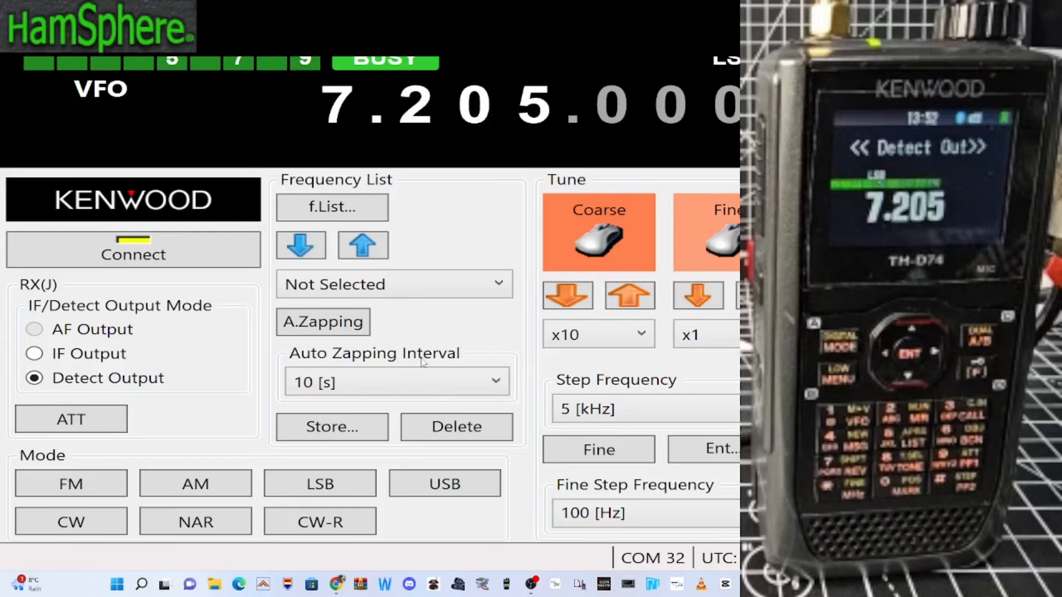
mouse_move(705, 472)
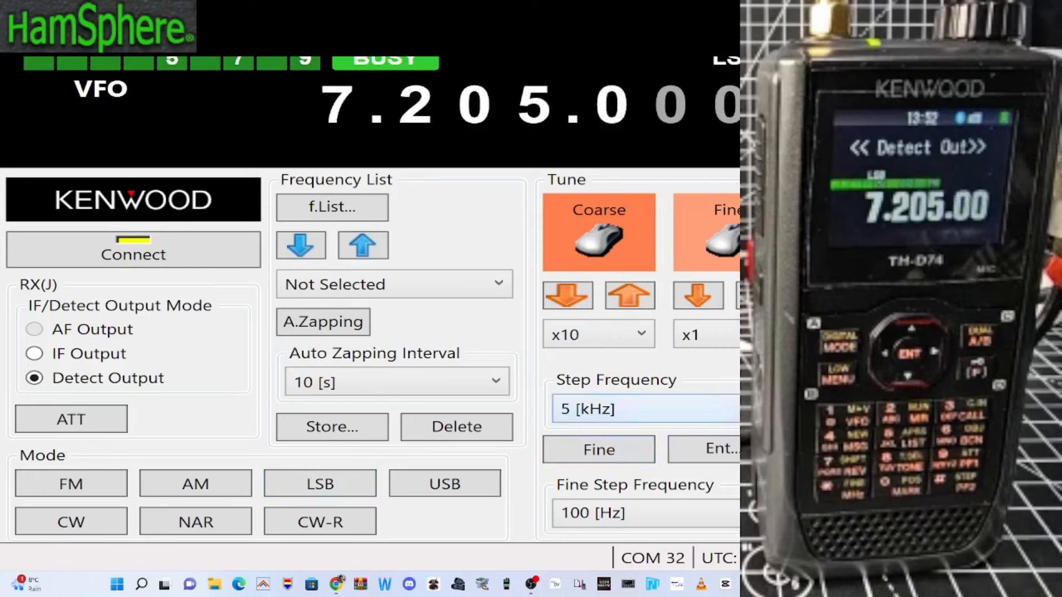
left_click(629, 296)
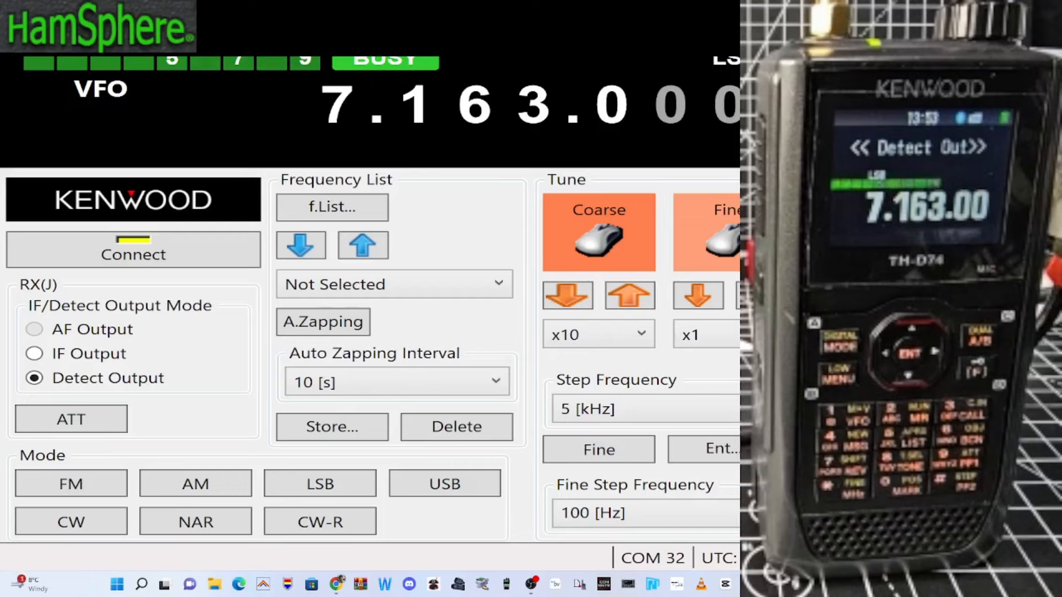
mouse_move(422, 451)
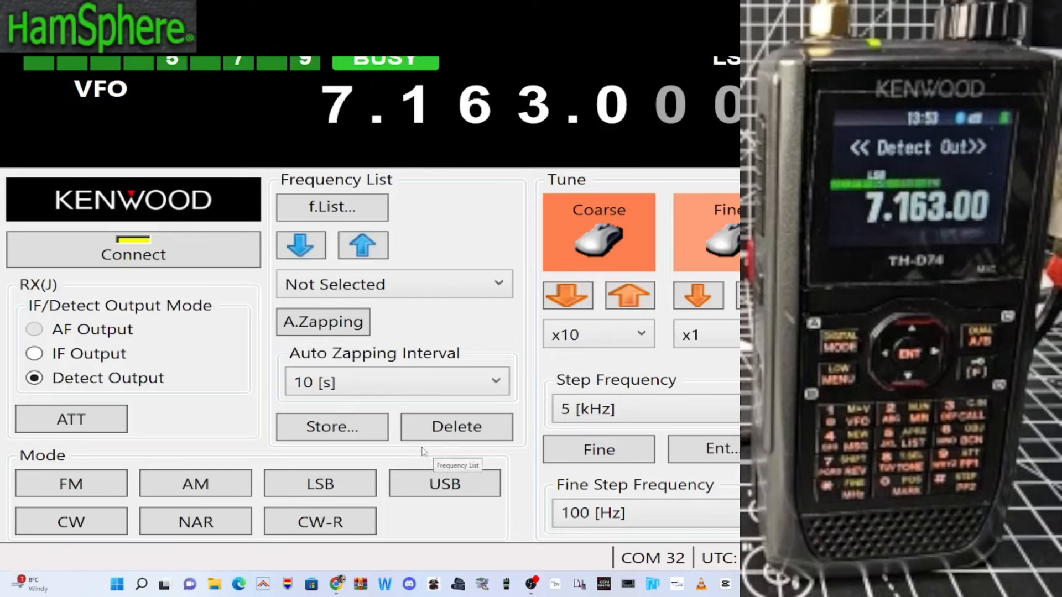
mouse_move(422, 451)
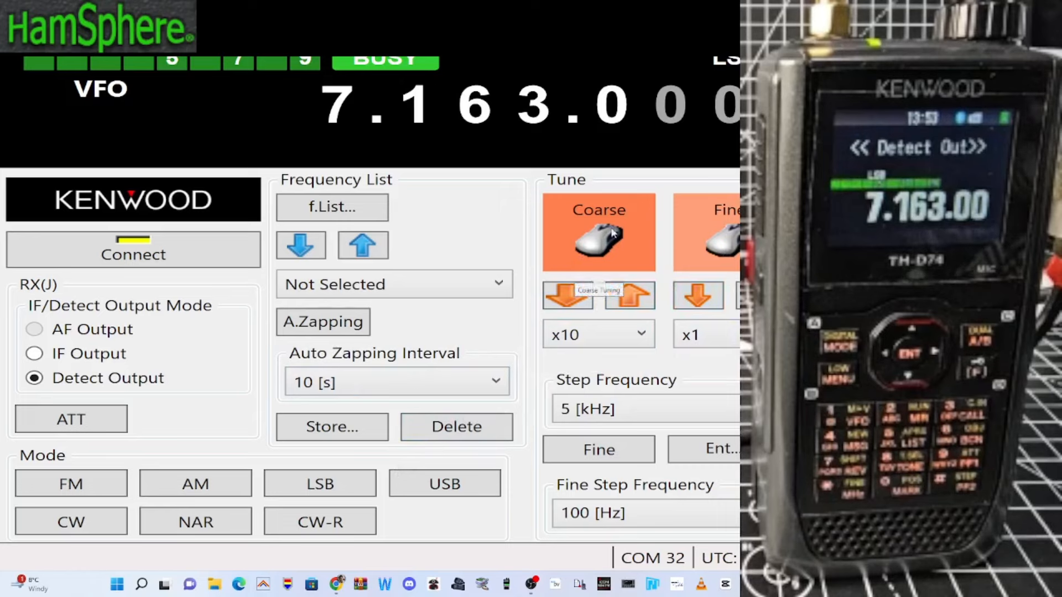
mouse_move(630, 295)
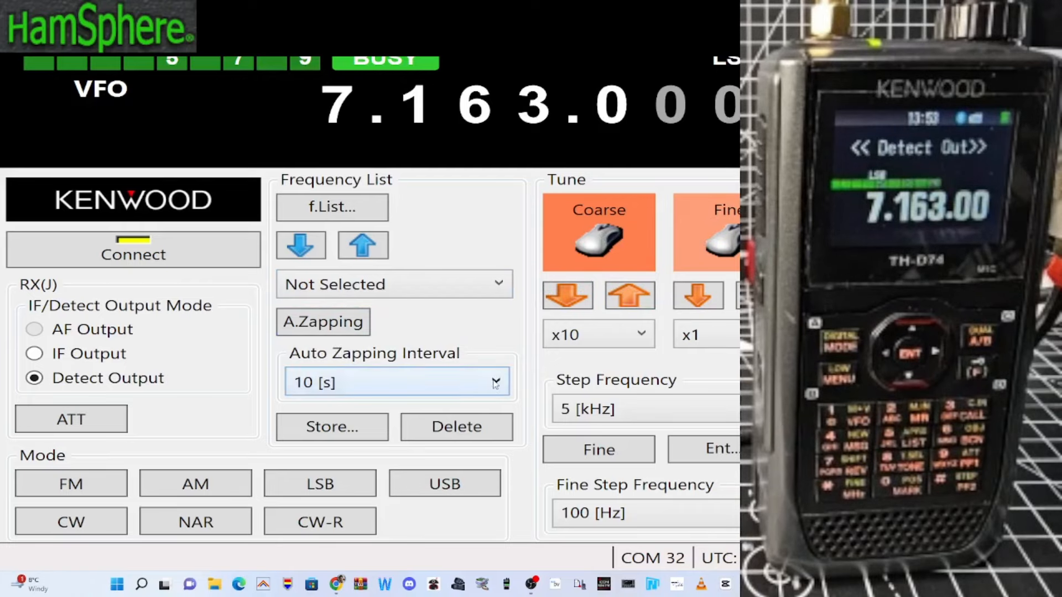
left_click(495, 382)
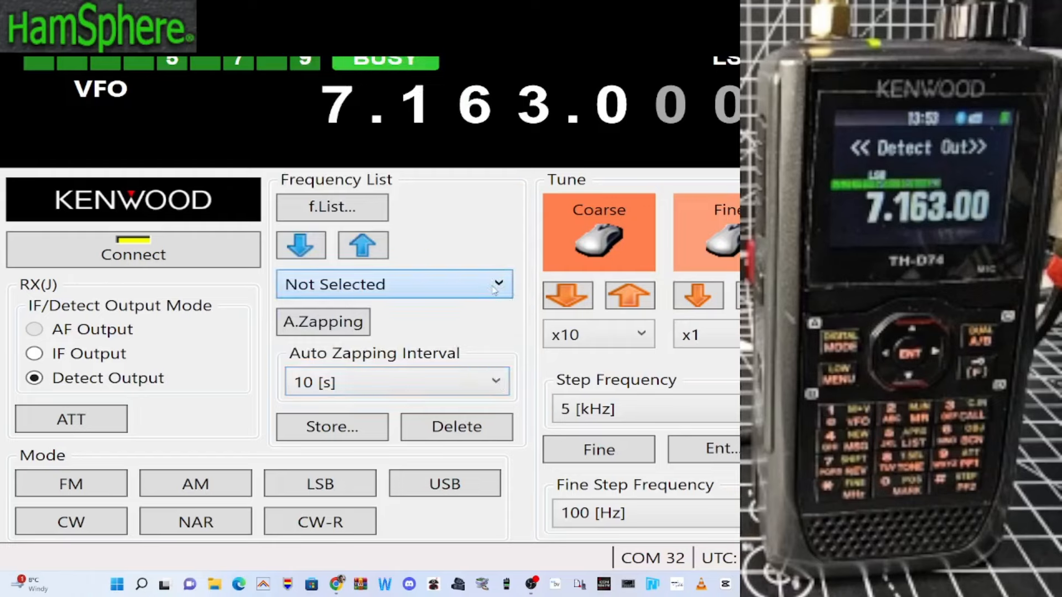
- Open the f.List Frequency List window, which has no stored entries
left_click(331, 207)
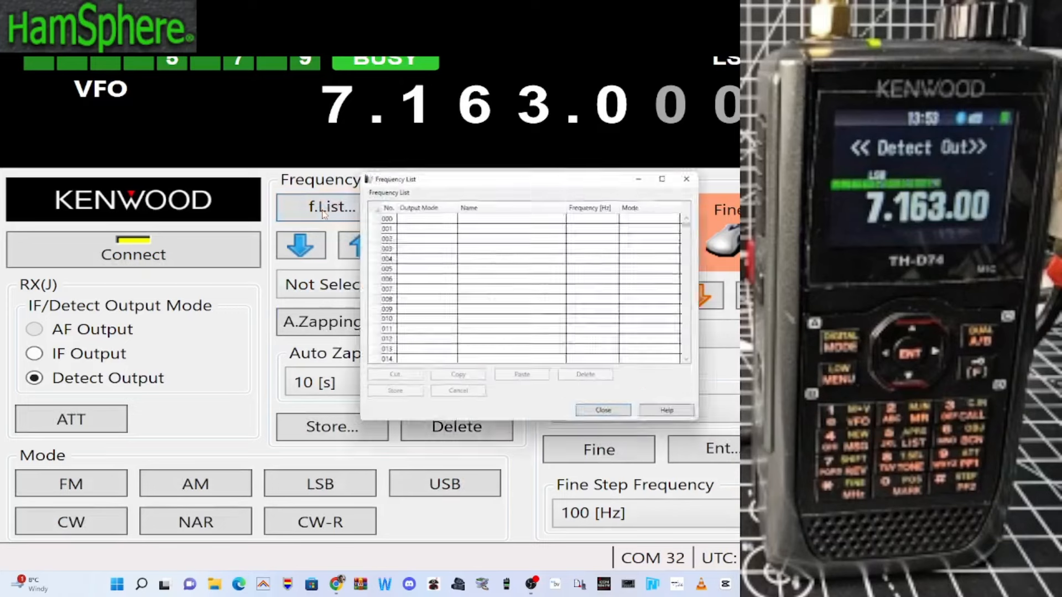
left_click(602, 409)
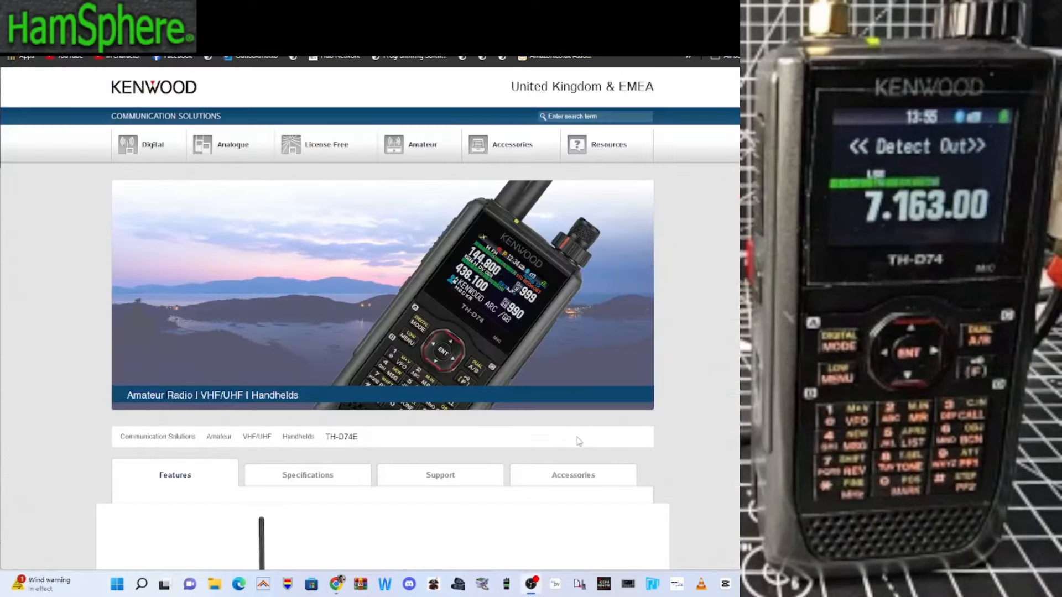
mouse_move(575, 442)
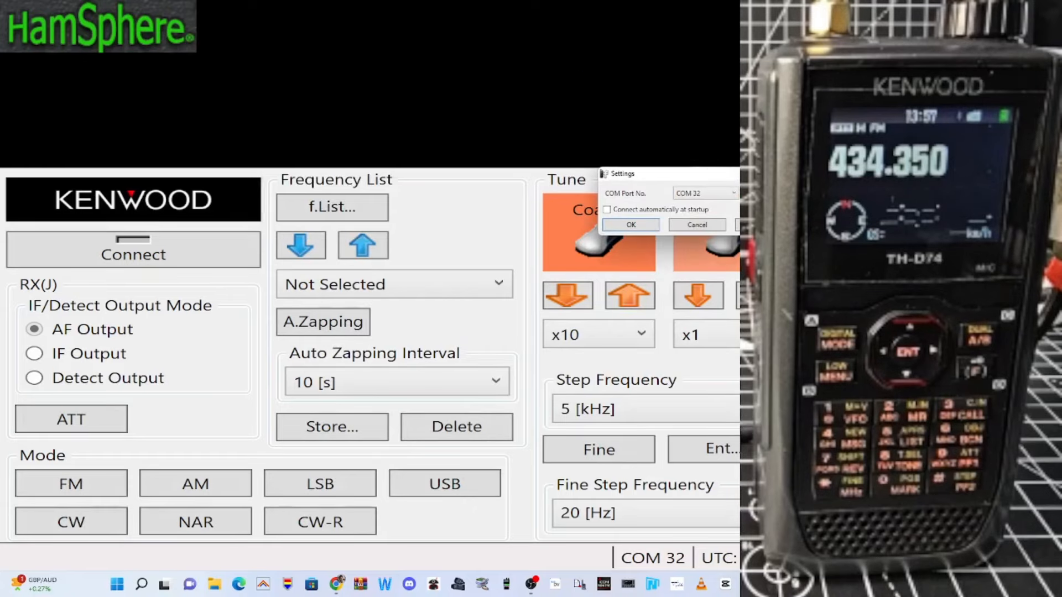
- Open ARFC-D74 Settings showing COM Port No. as COM 32
left_click(629, 225)
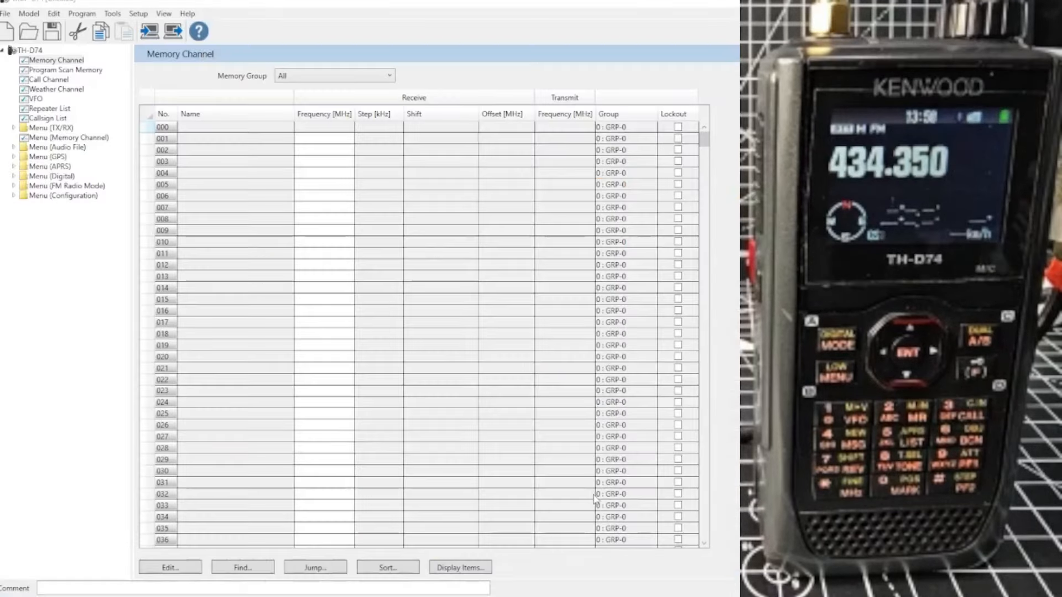
mouse_move(640, 179)
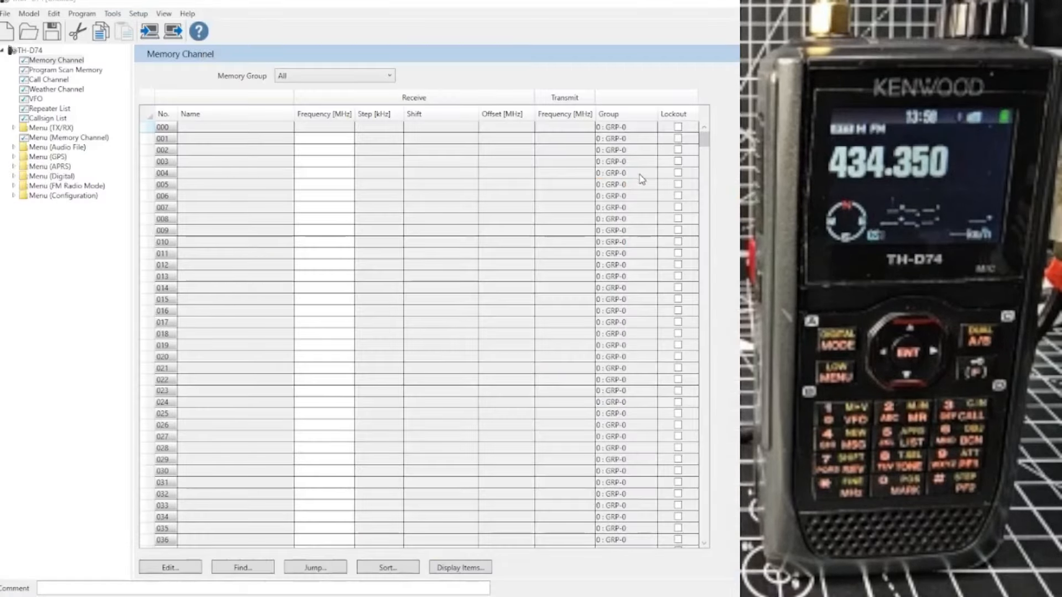
- Set MCP-D74's port to COM 32 and start Read Data from the Transceiver
left_click(162, 13)
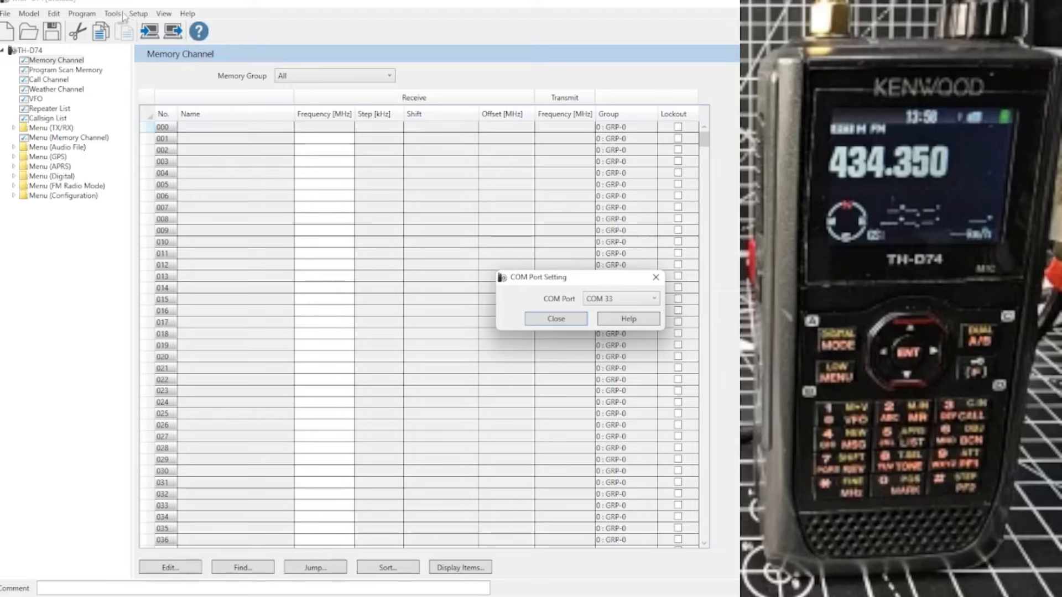
mouse_move(696, 176)
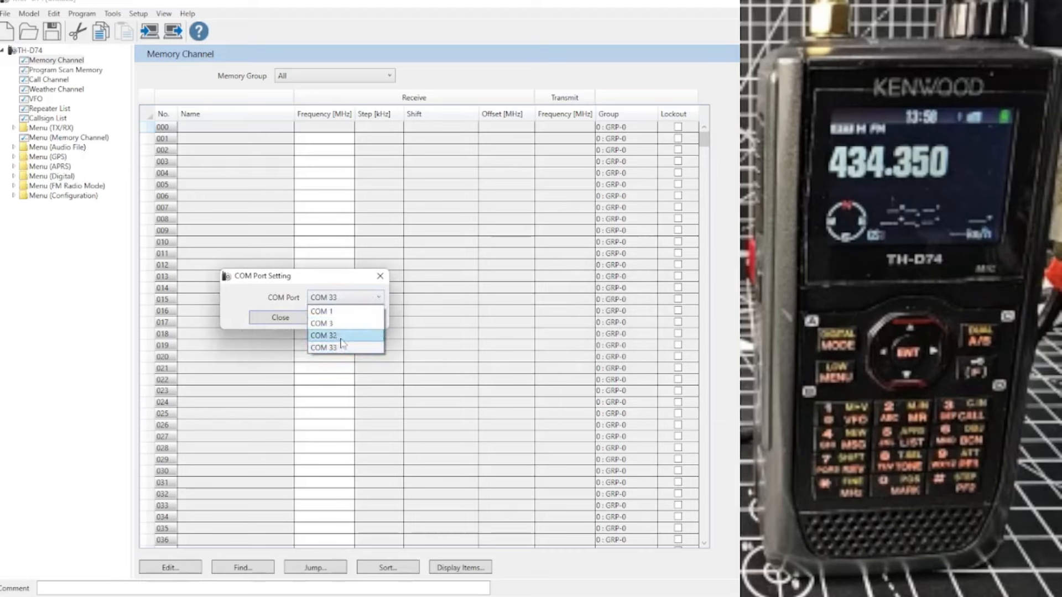
left_click(279, 318)
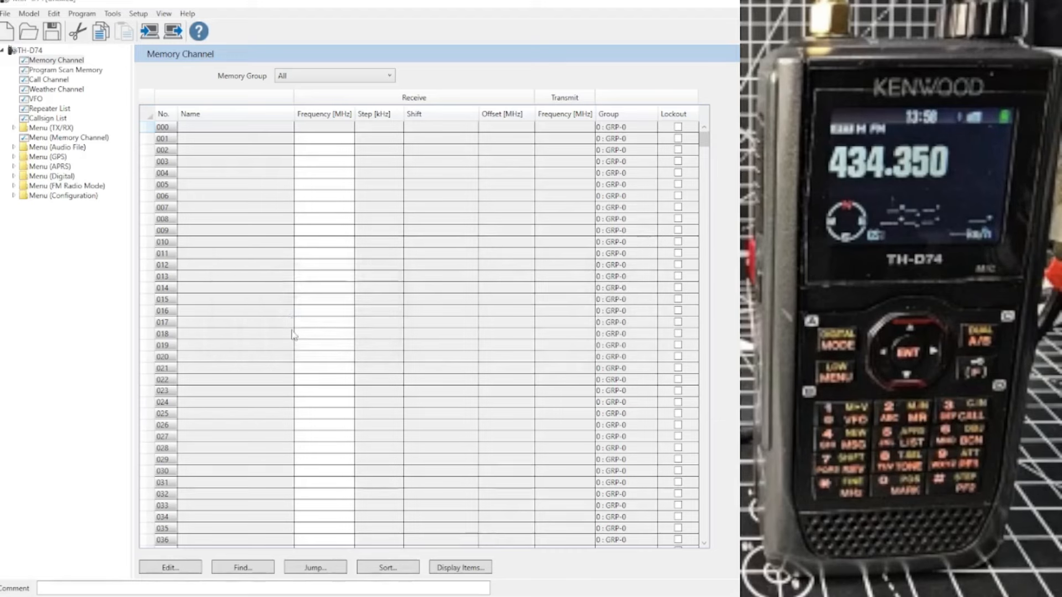
left_click(148, 31)
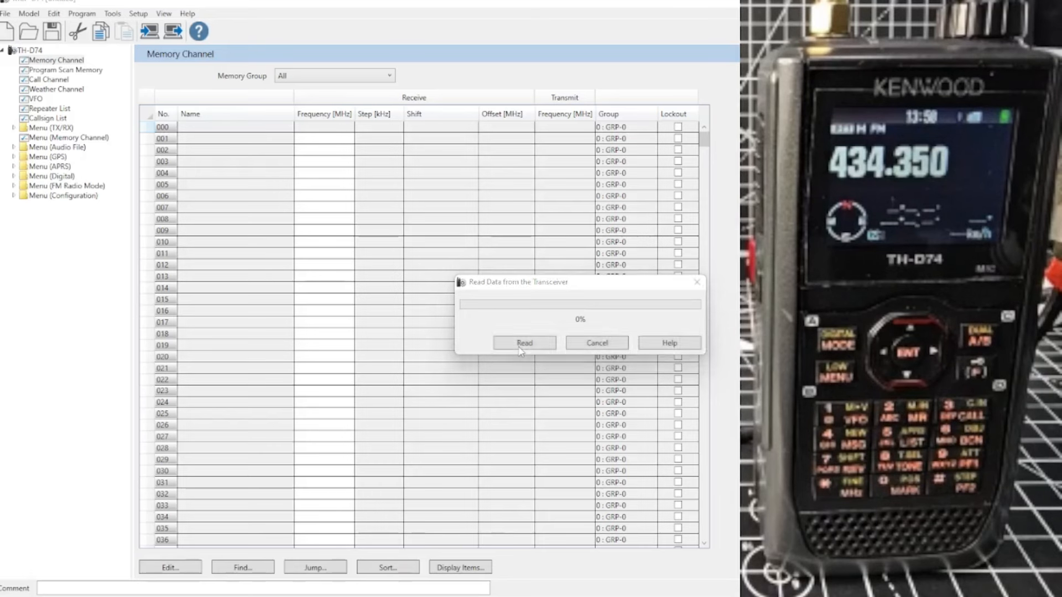
left_click(523, 343)
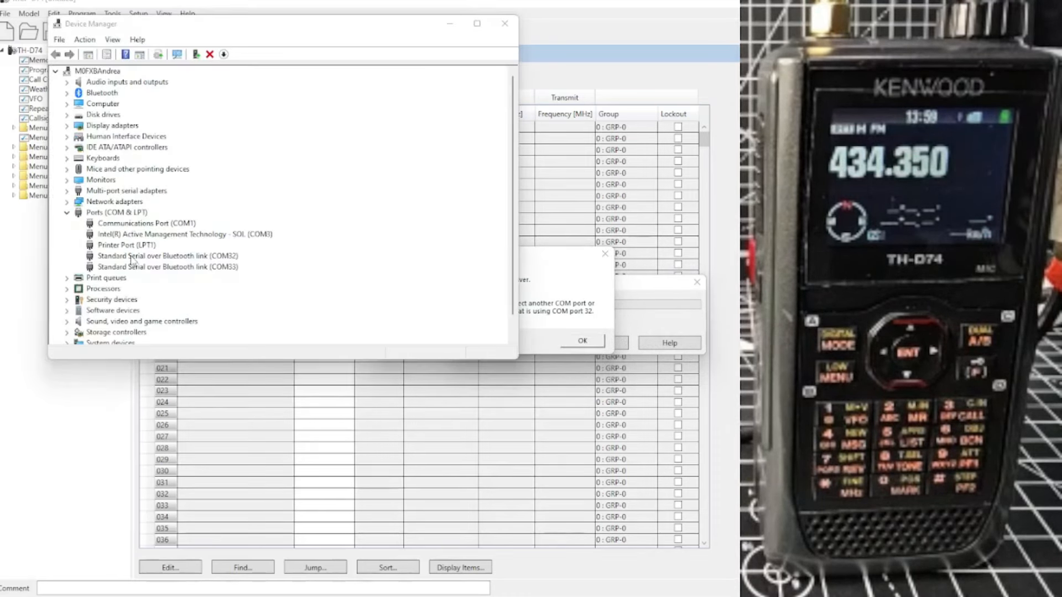
- Open Properties of the COM32 Bluetooth serial link and its advanced Port Settings
right_click(149, 256)
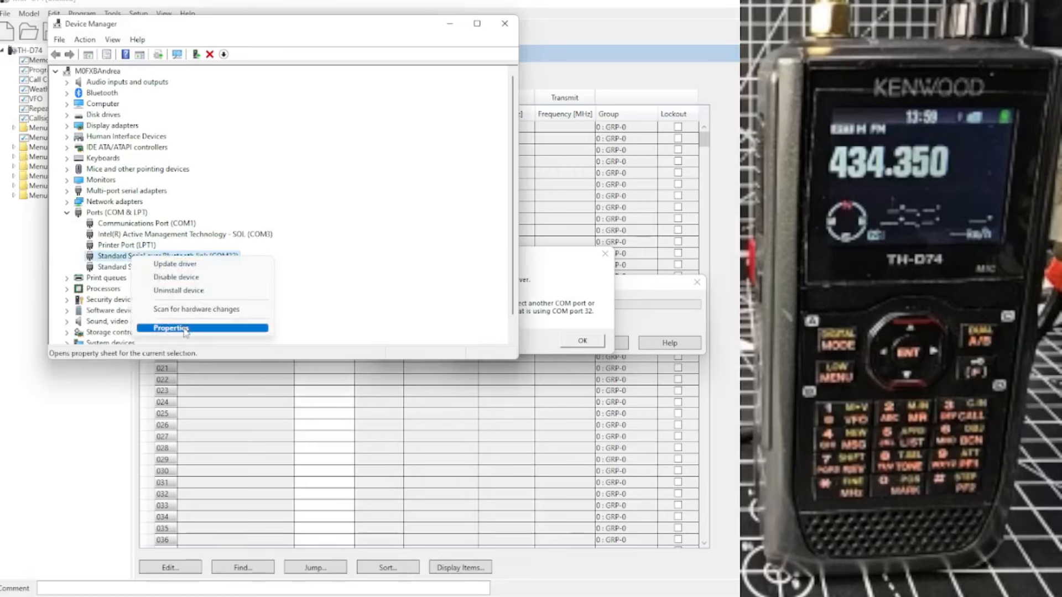
left_click(171, 327)
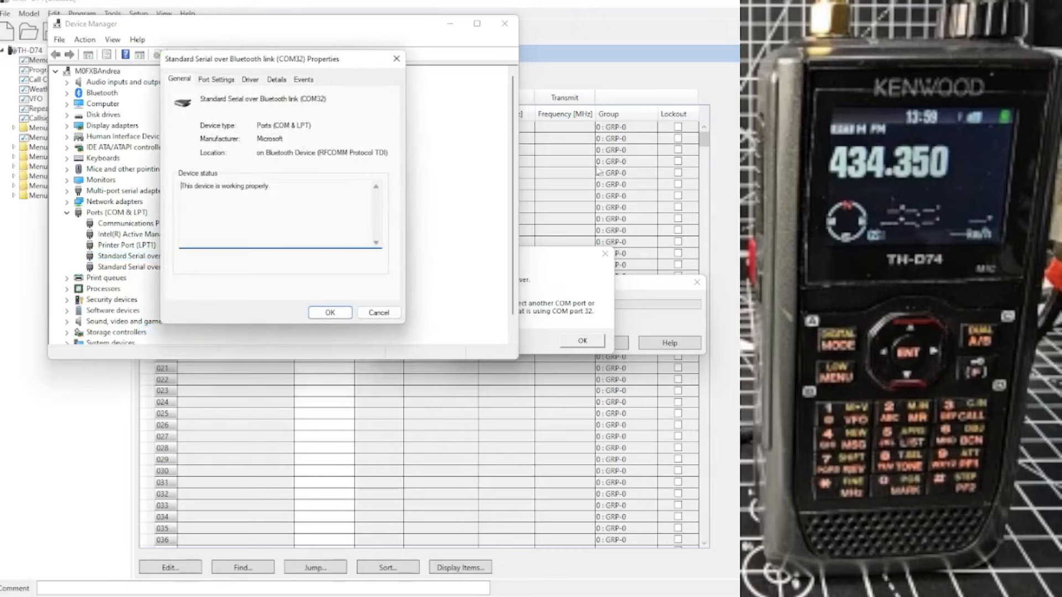
left_click(216, 80)
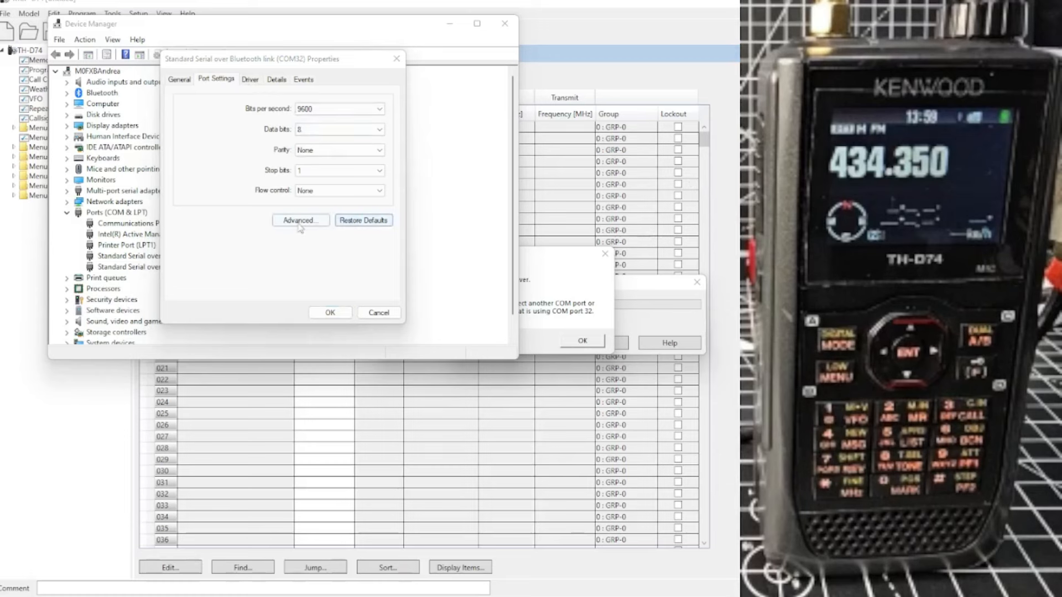
left_click(300, 220)
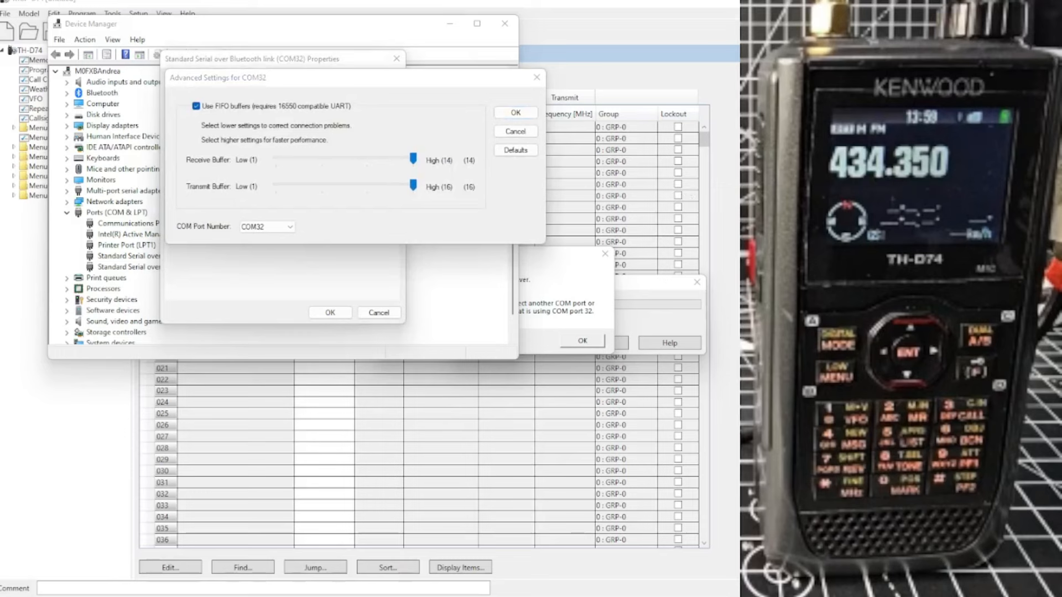
left_click(266, 226)
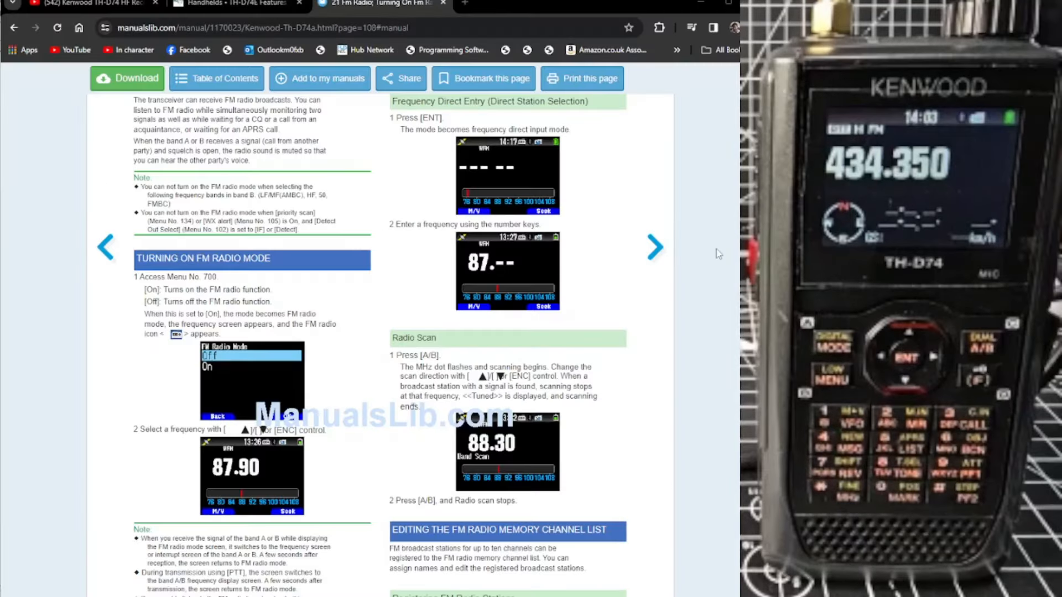
mouse_move(637, 412)
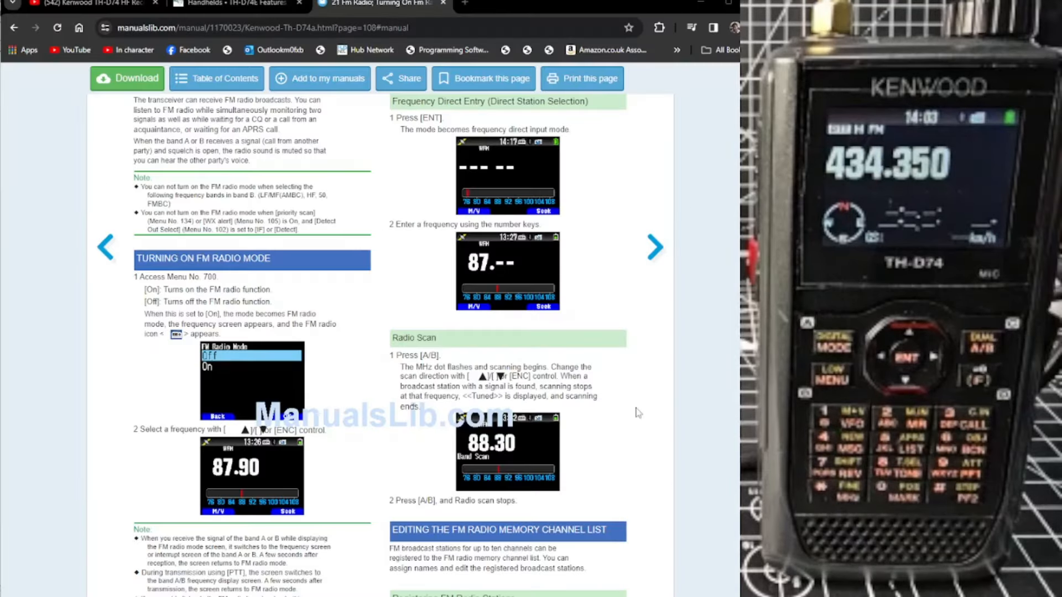
mouse_move(619, 408)
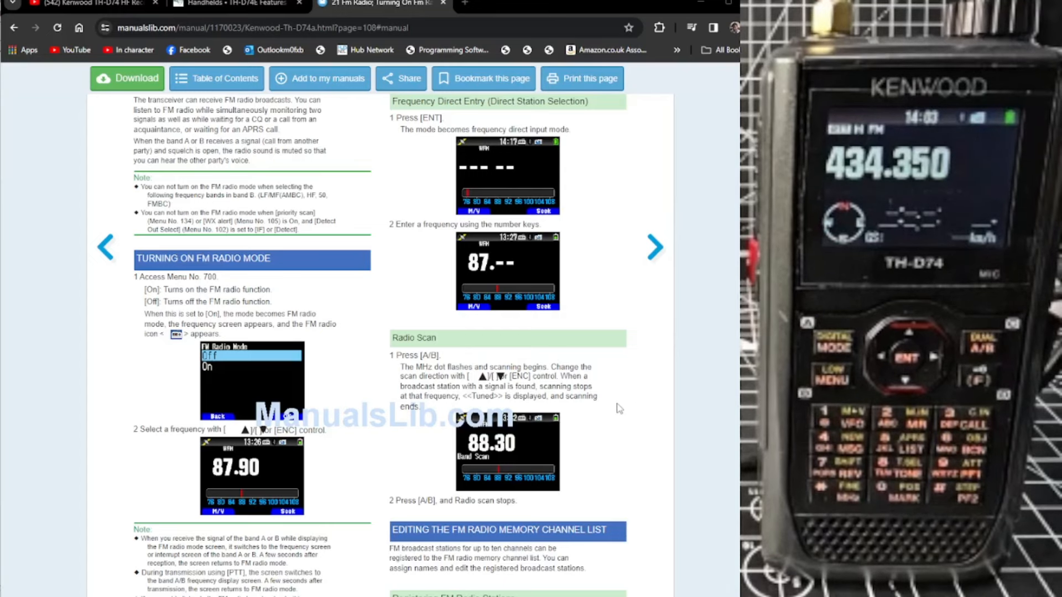